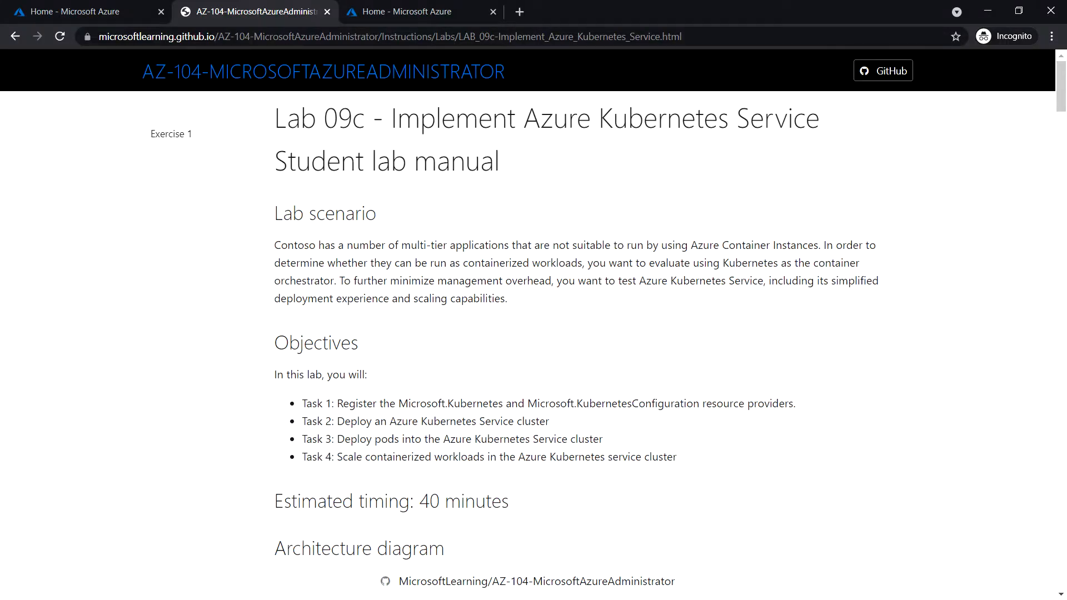
mouse_move(685, 206)
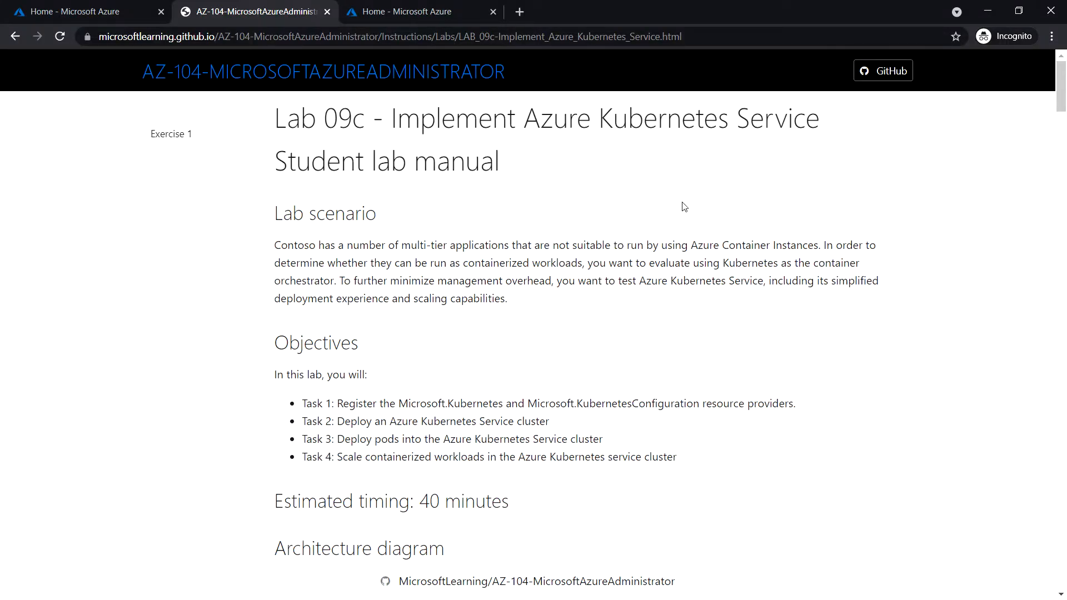
- Scroll the lab manual down to Exercise 1, Task 1 on registering Kubernetes resource providers
scroll("down", 3)
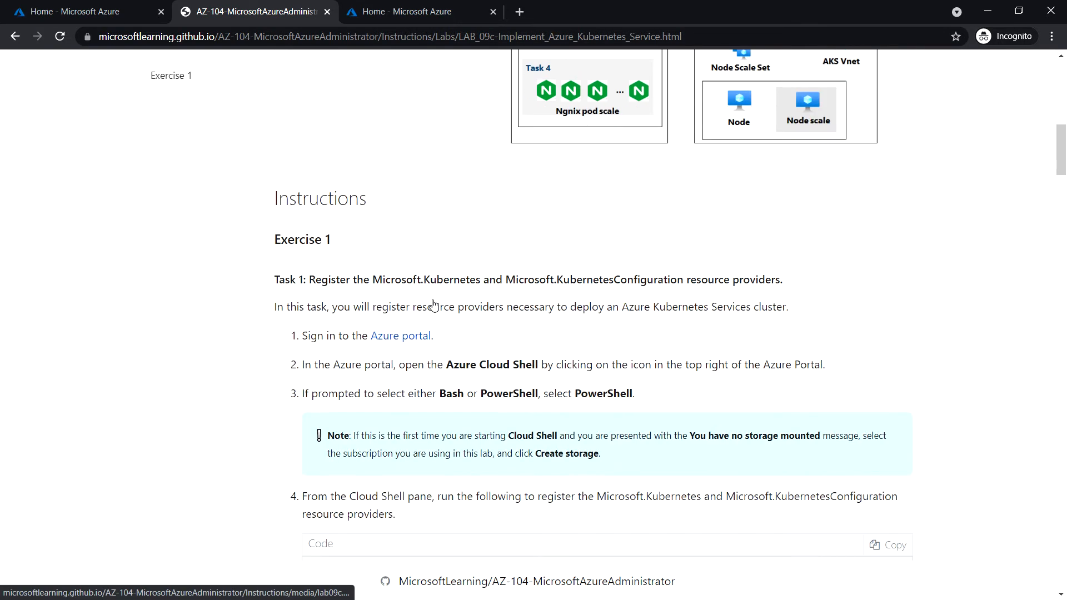
mouse_move(308, 286)
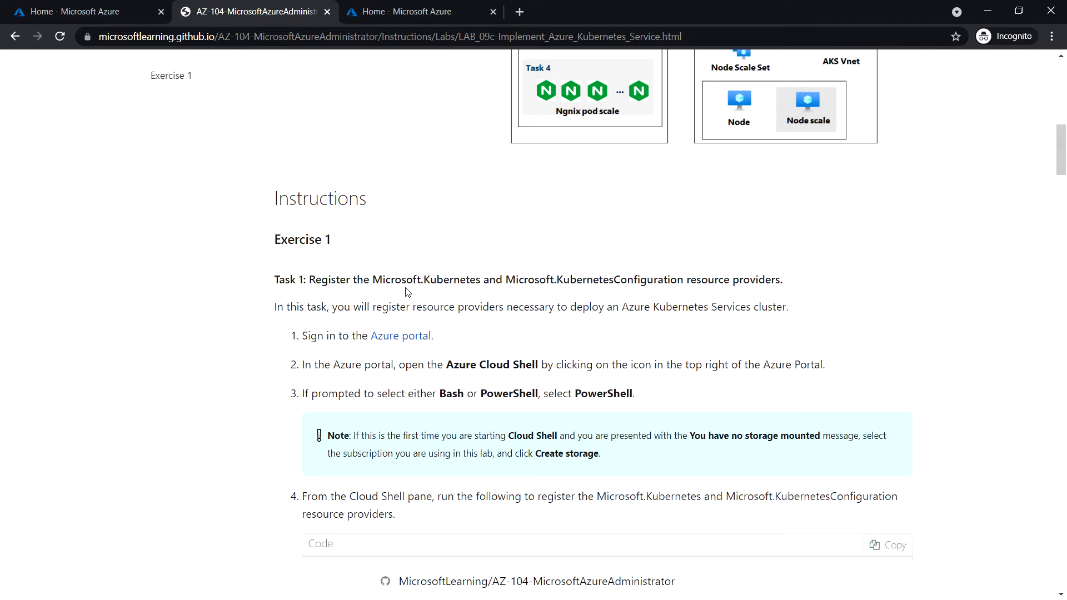
mouse_move(398, 301)
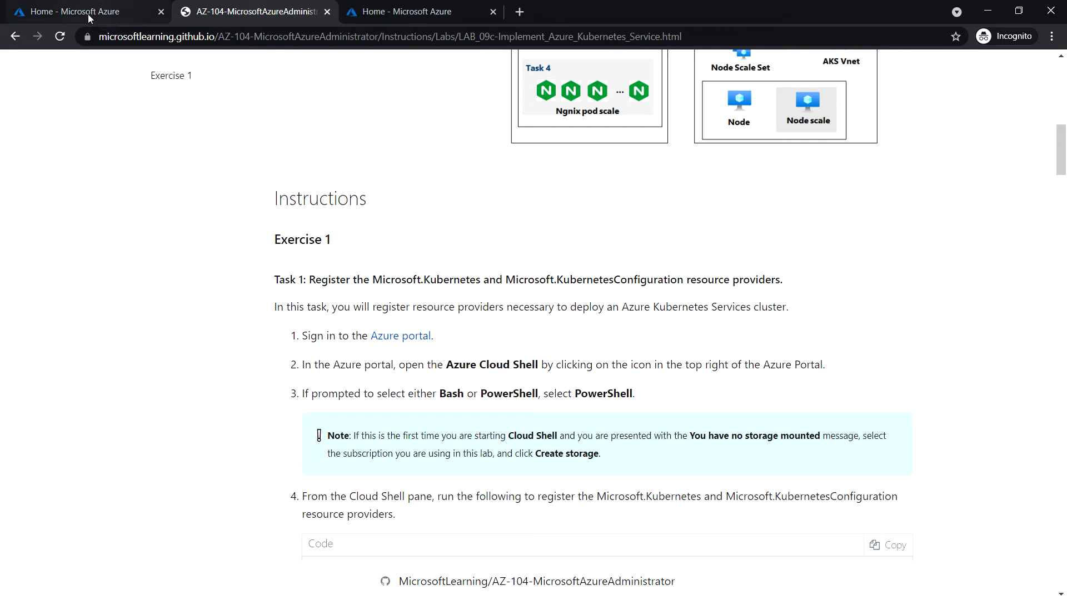
- Switch to the Azure portal home page and start a Cloud Shell session
left_click(80, 11)
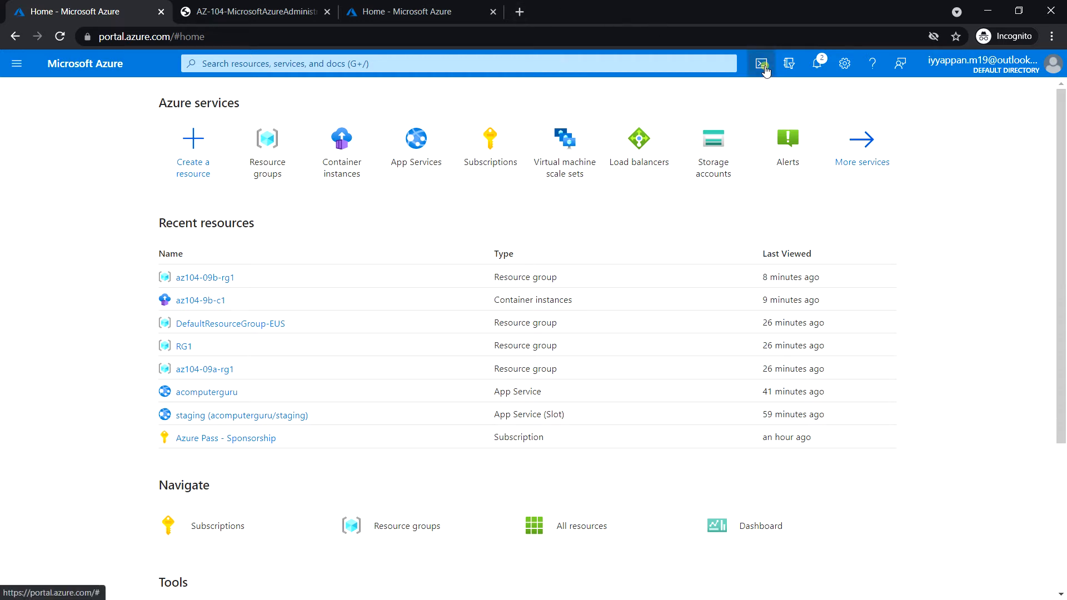
left_click(760, 64)
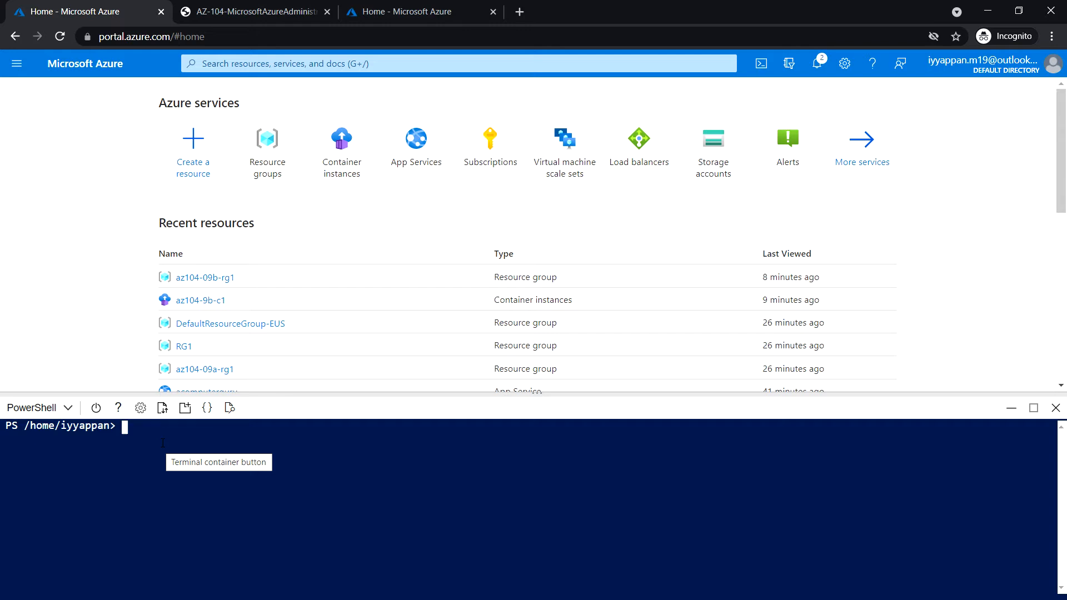
- Run Register-AzResourceProvider -ProviderNamespace Microsoft.Kubernetes in the PowerShell Cloud Shell
left_click(153, 447)
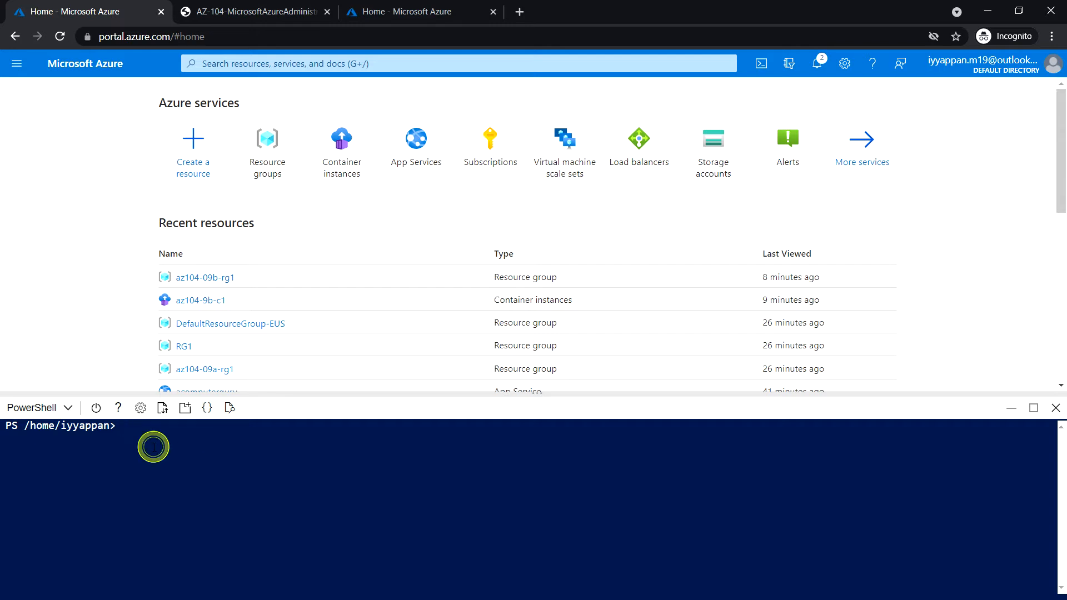
type("Regi")
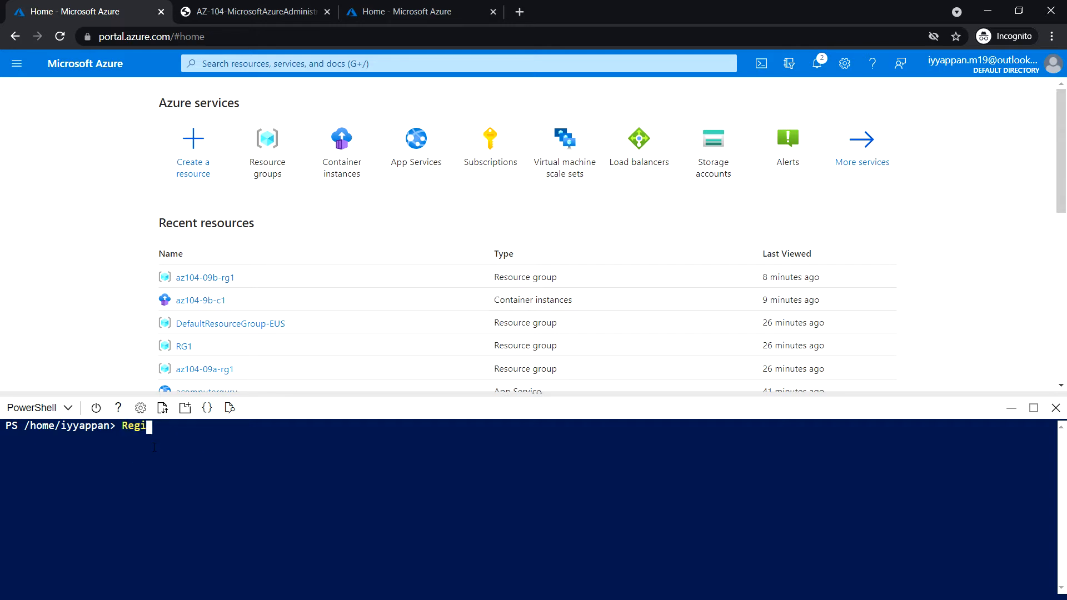
type("ster-a")
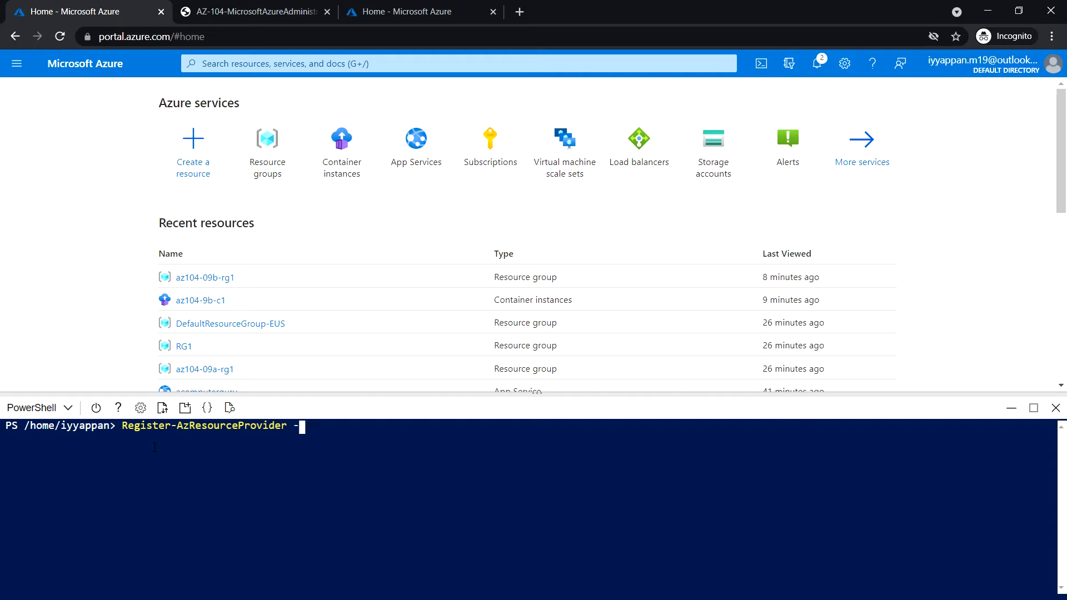
type("providerNamespace")
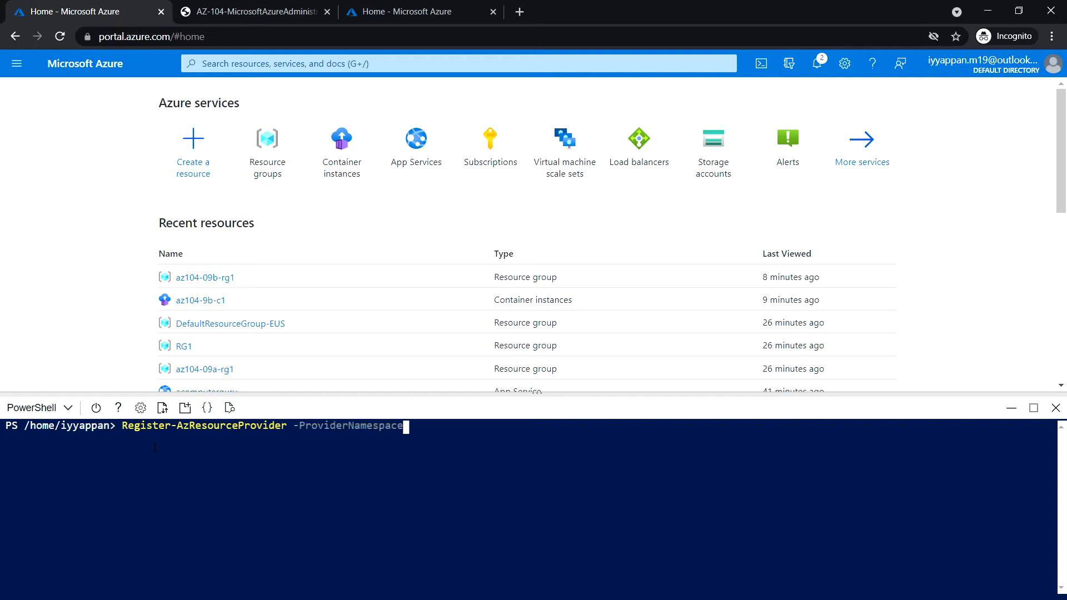
type("Mic")
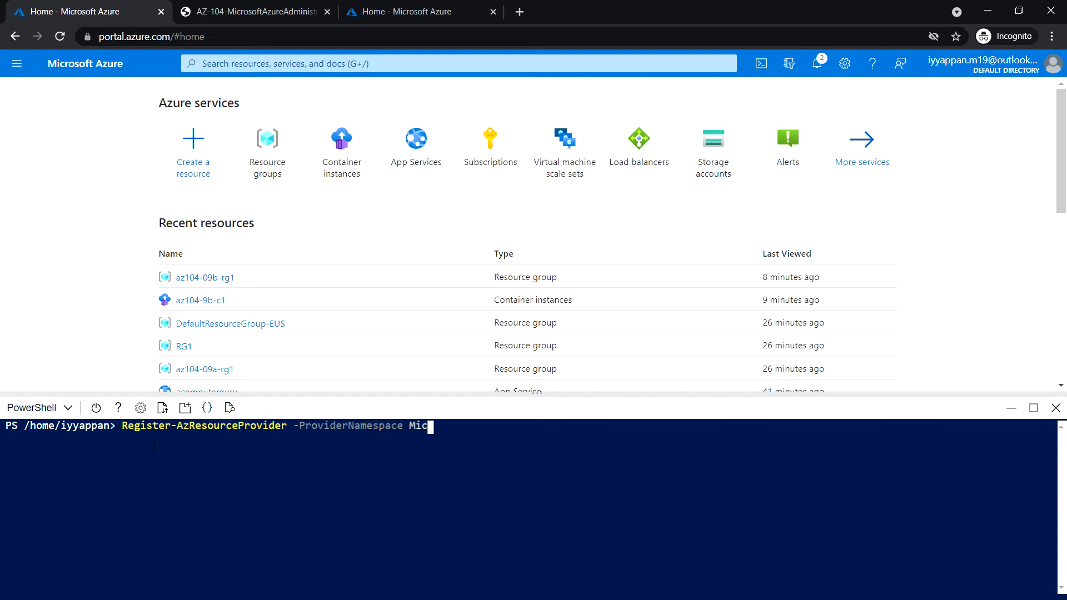
type("roso")
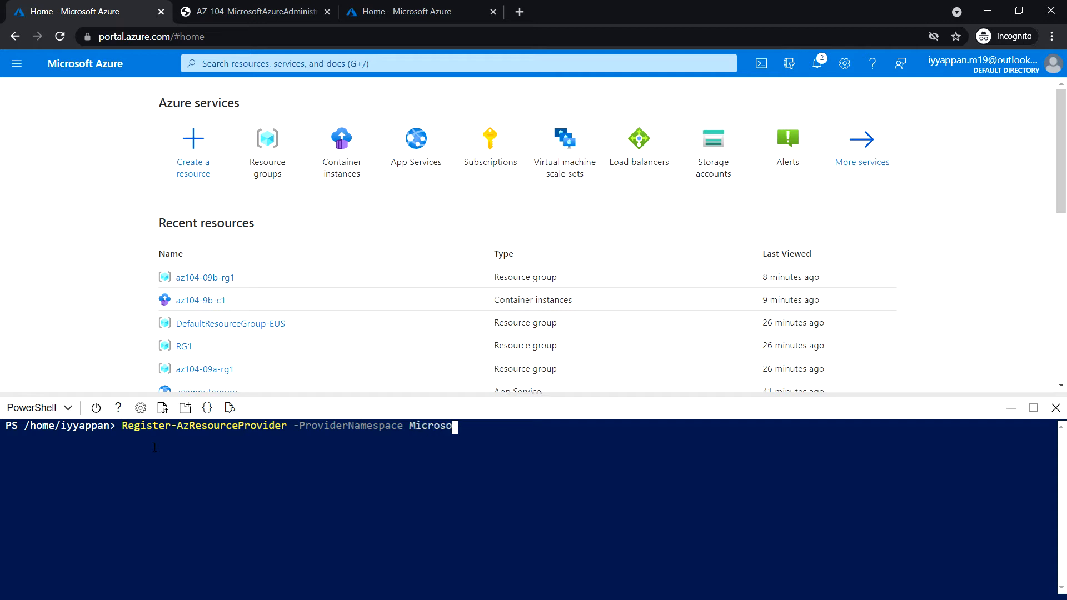
type("t")
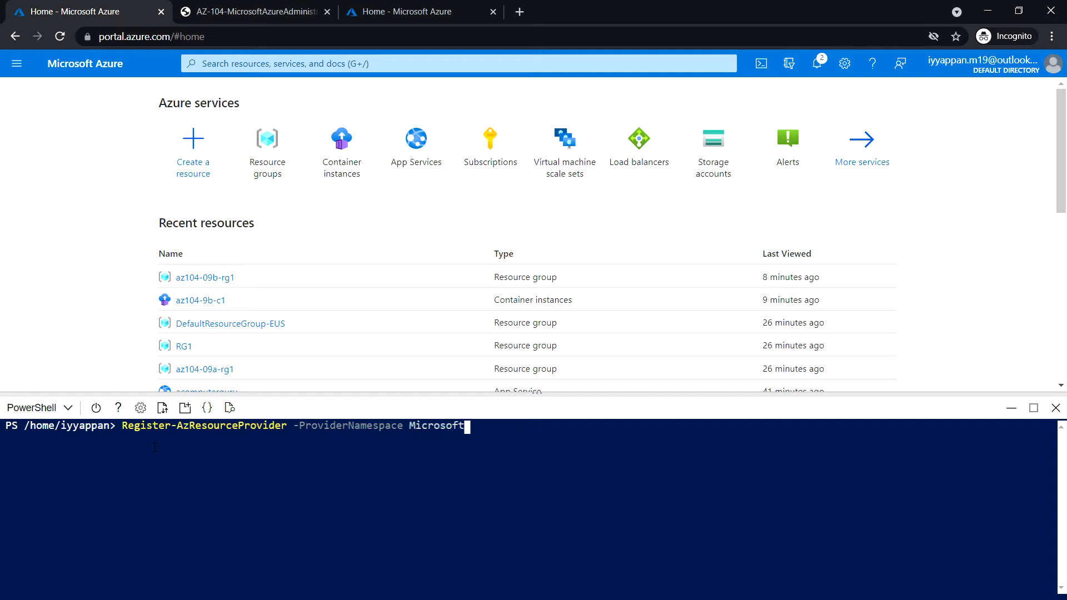
type(".kube")
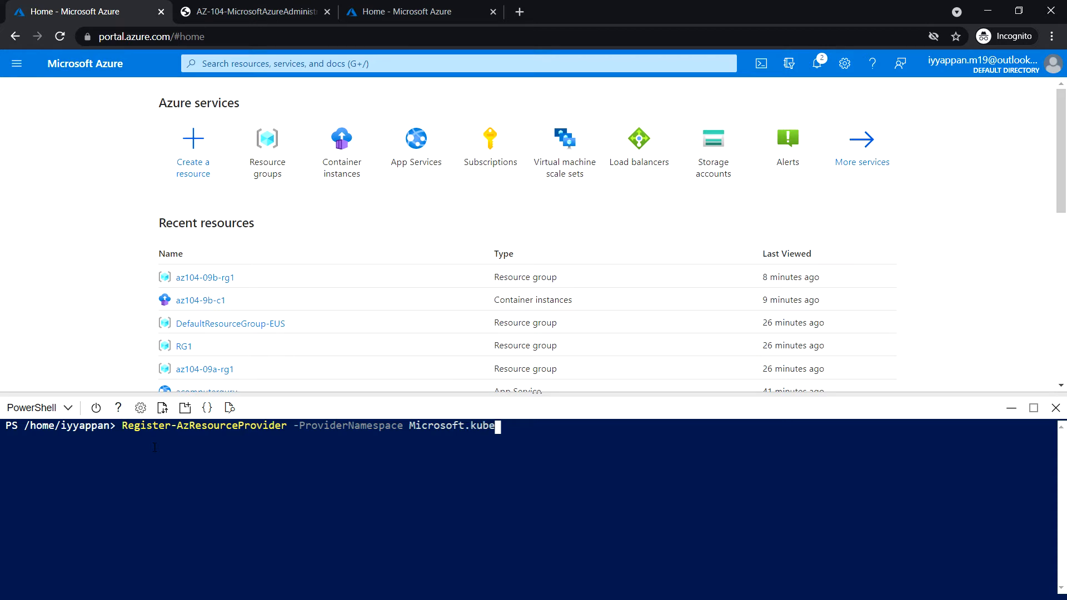
type("r")
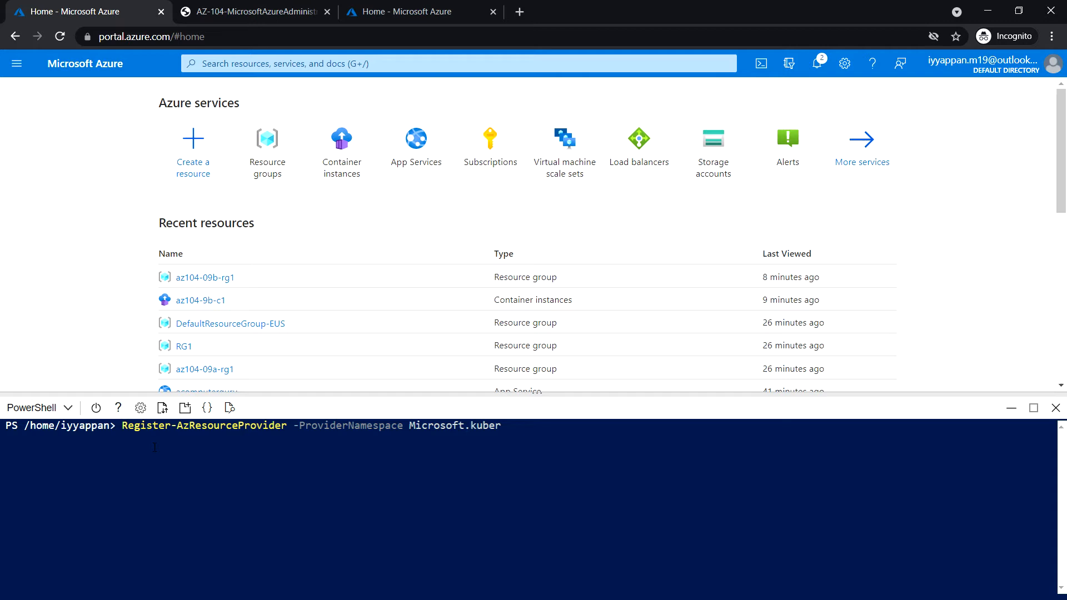
type("netes")
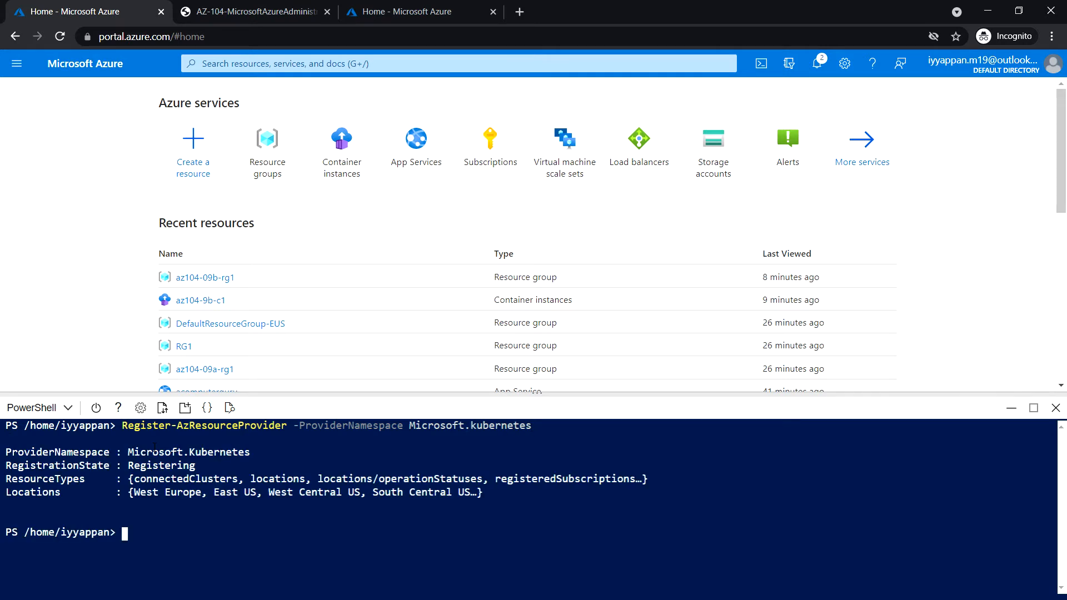
- Enter a second Register-AzResourceProvider command for a Microsoft.Kuber... namespace, then close the Cloud Shell pane
type("R")
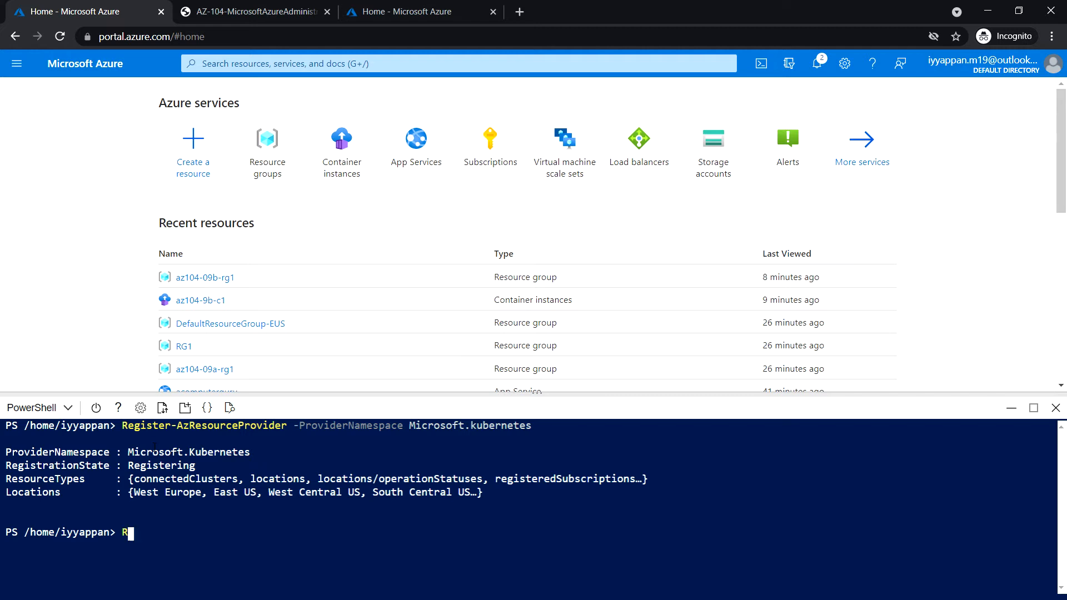
type("egister")
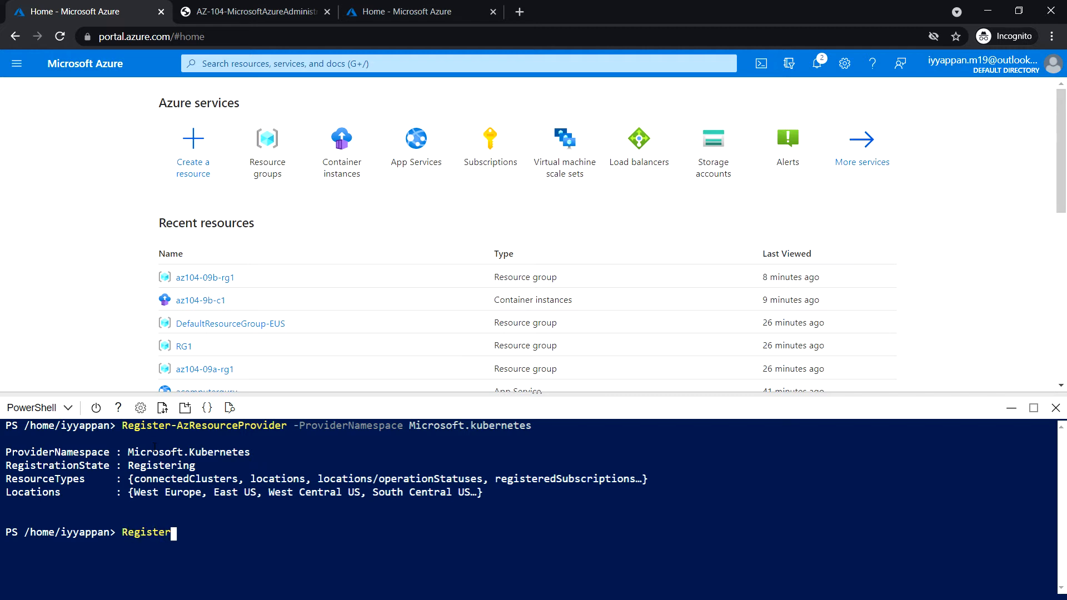
type("-a")
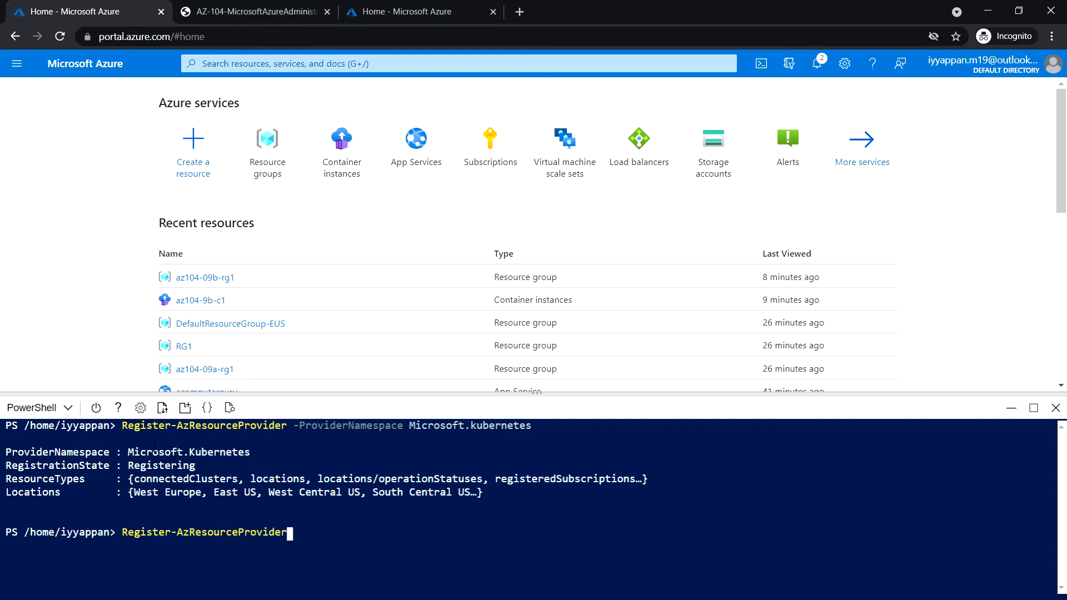
type("-pro")
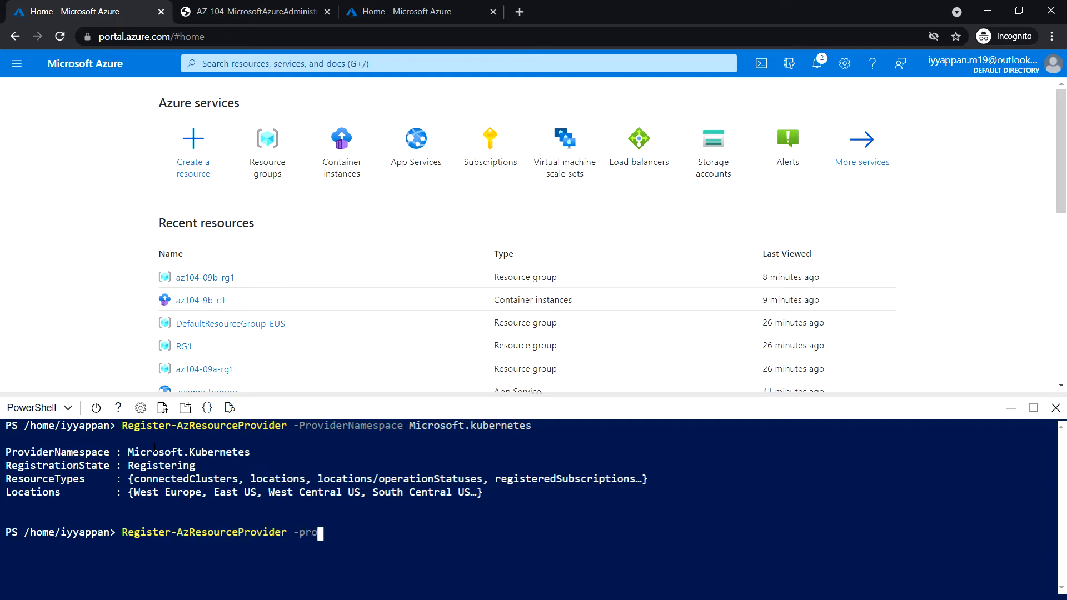
type("oviderNamespace")
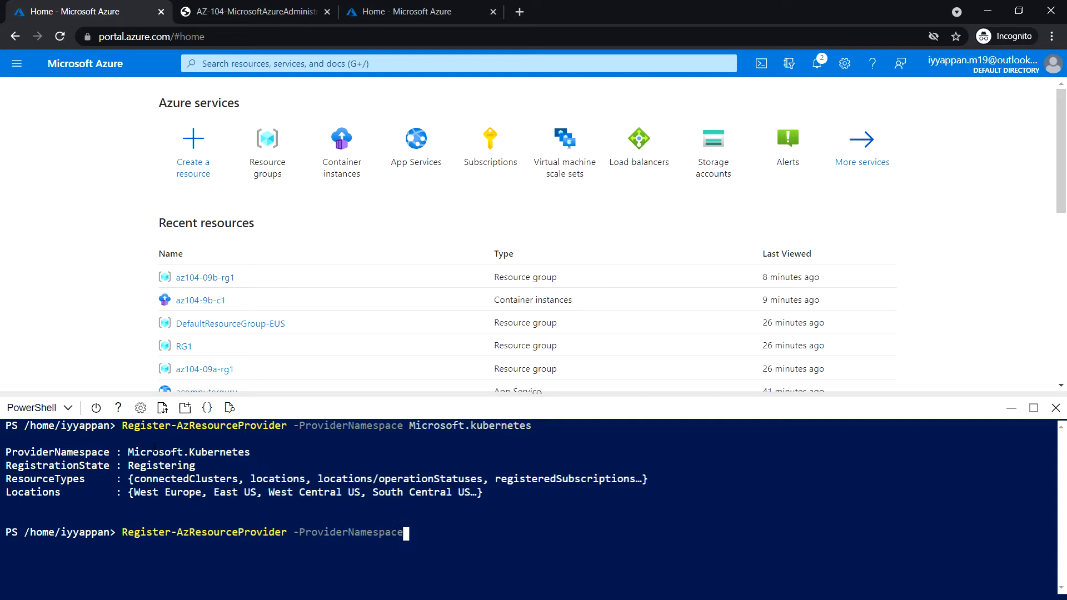
type("micros")
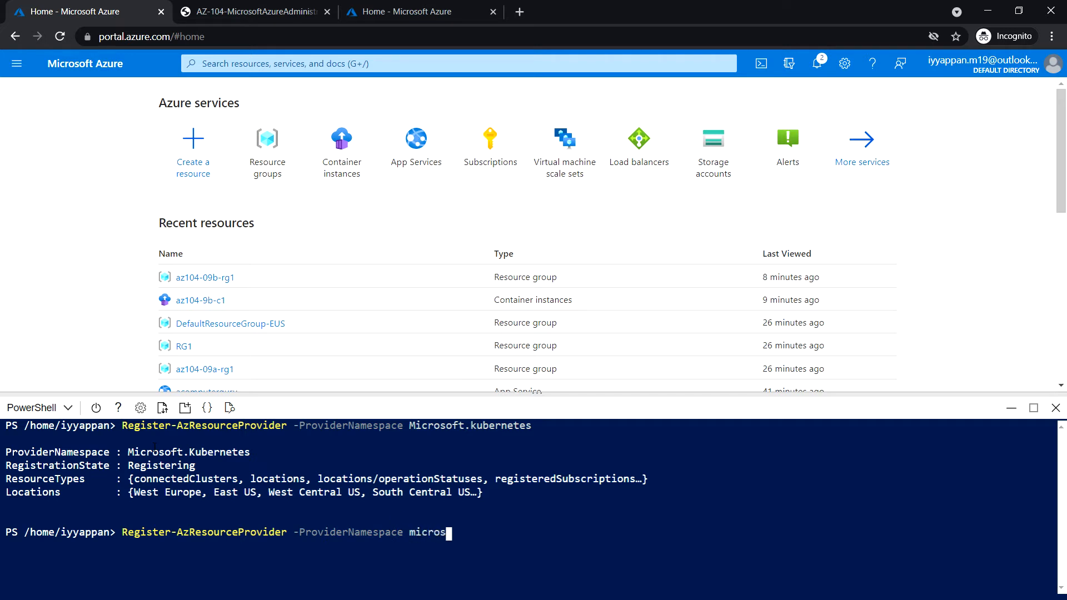
type("oft")
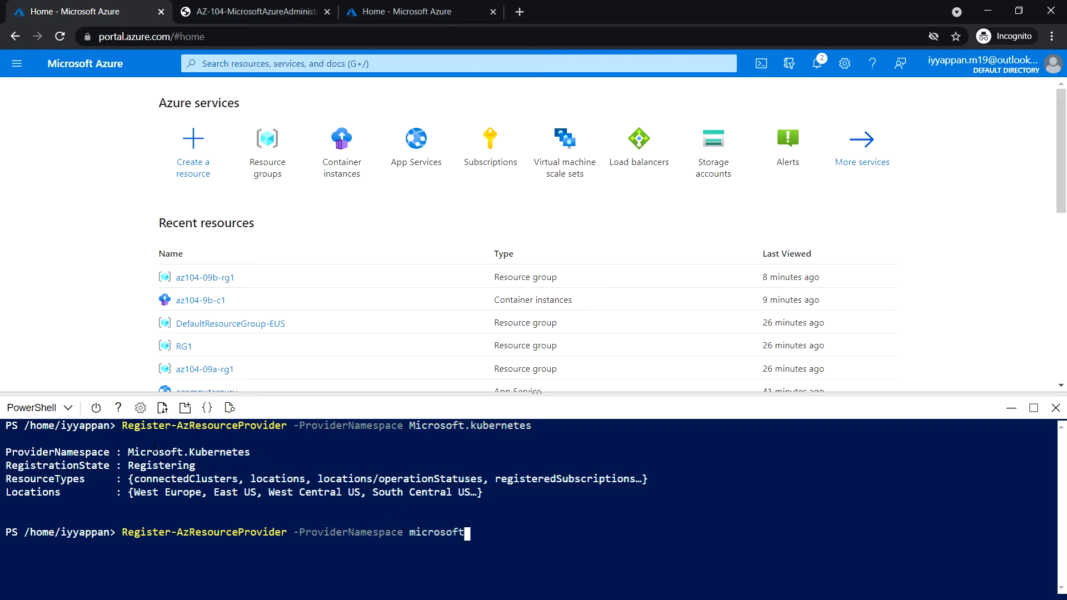
type(".kuber")
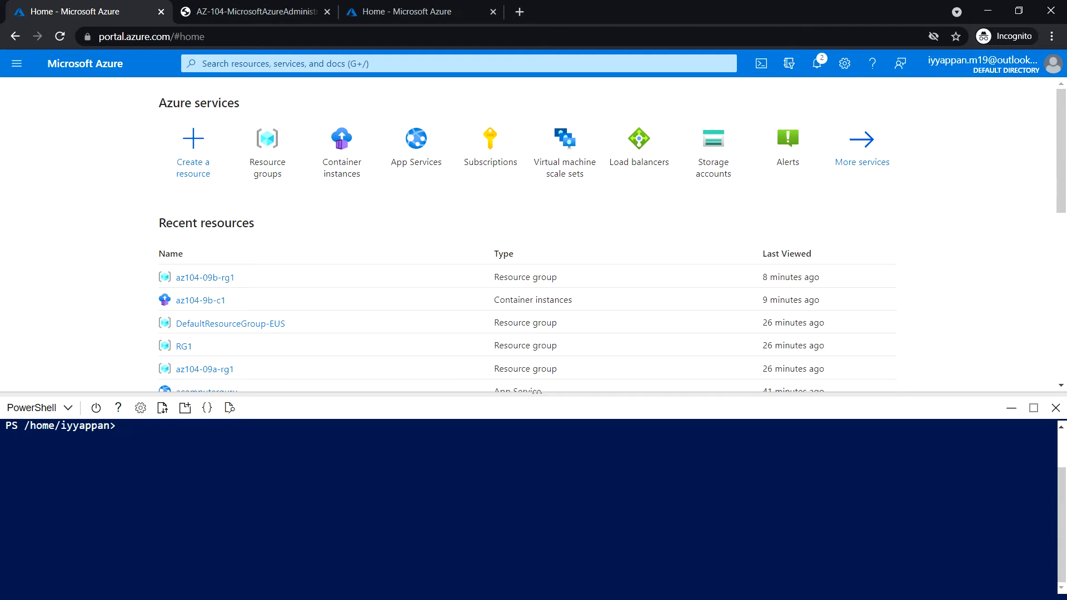
left_click(125, 425)
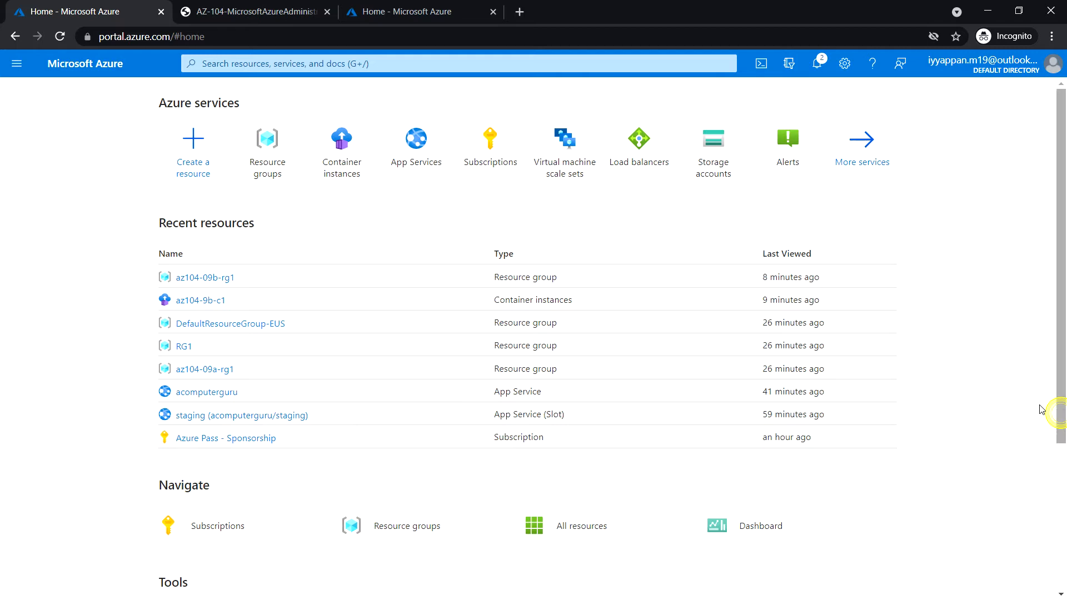
- Search 'kubernet' to reach the Kubernetes services page and show its Create options
left_click(457, 64)
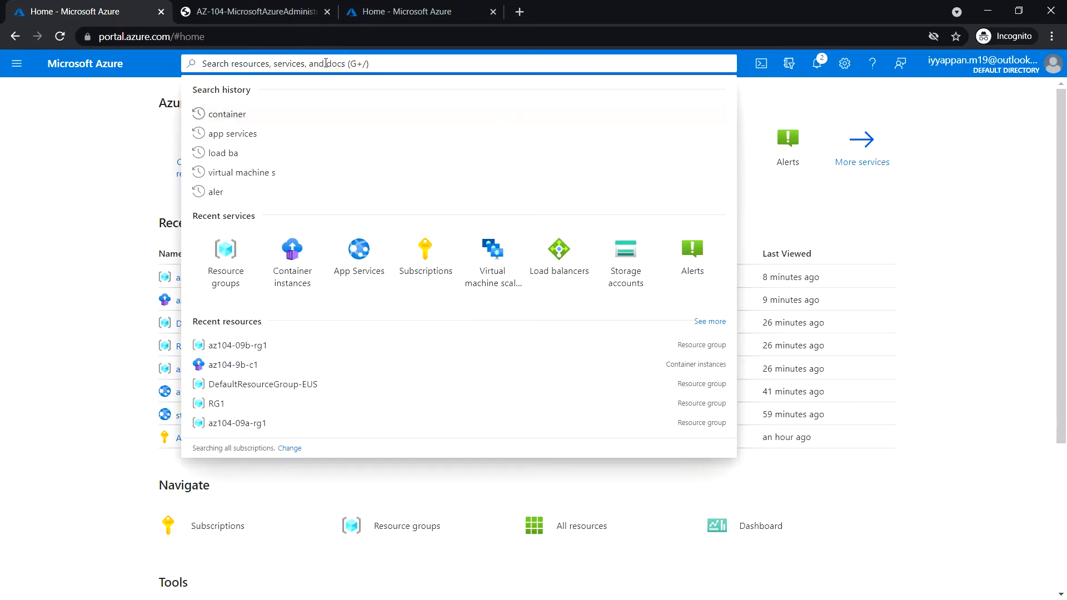
type("kubernet")
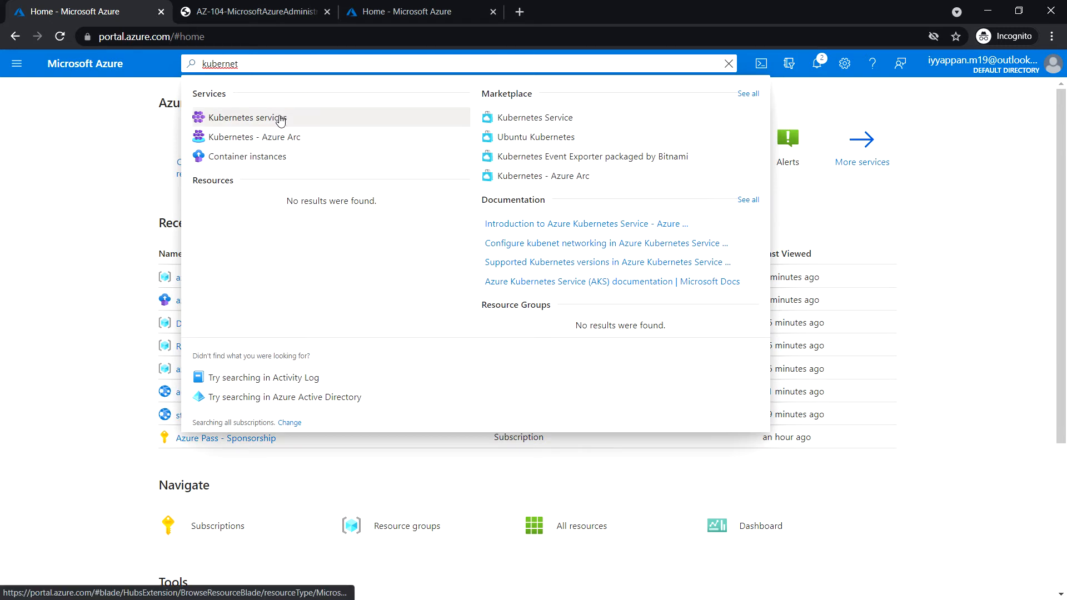
left_click(244, 117)
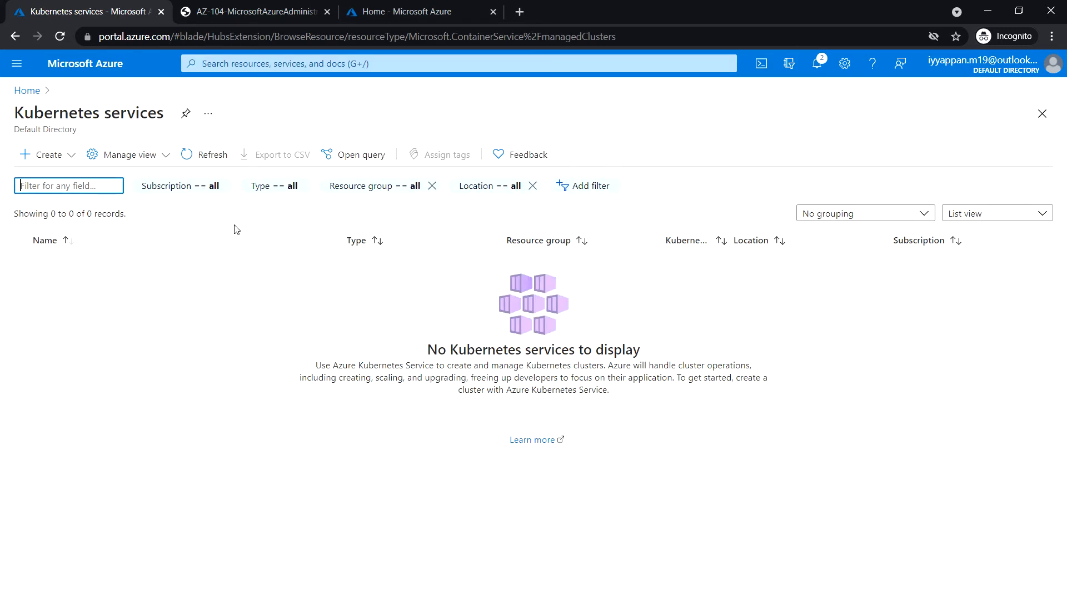
left_click(45, 154)
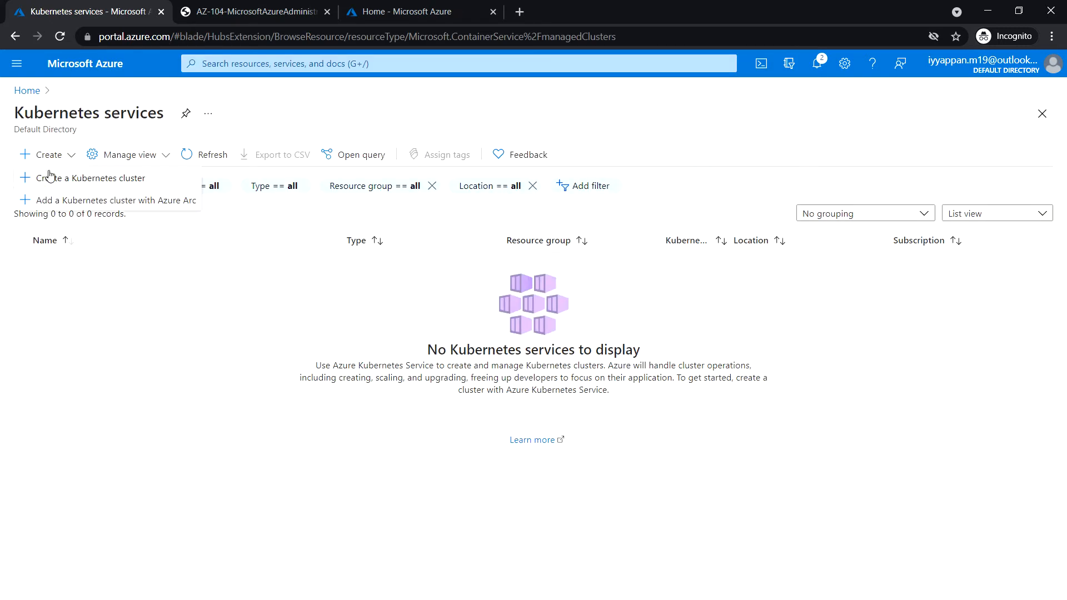
mouse_move(92, 177)
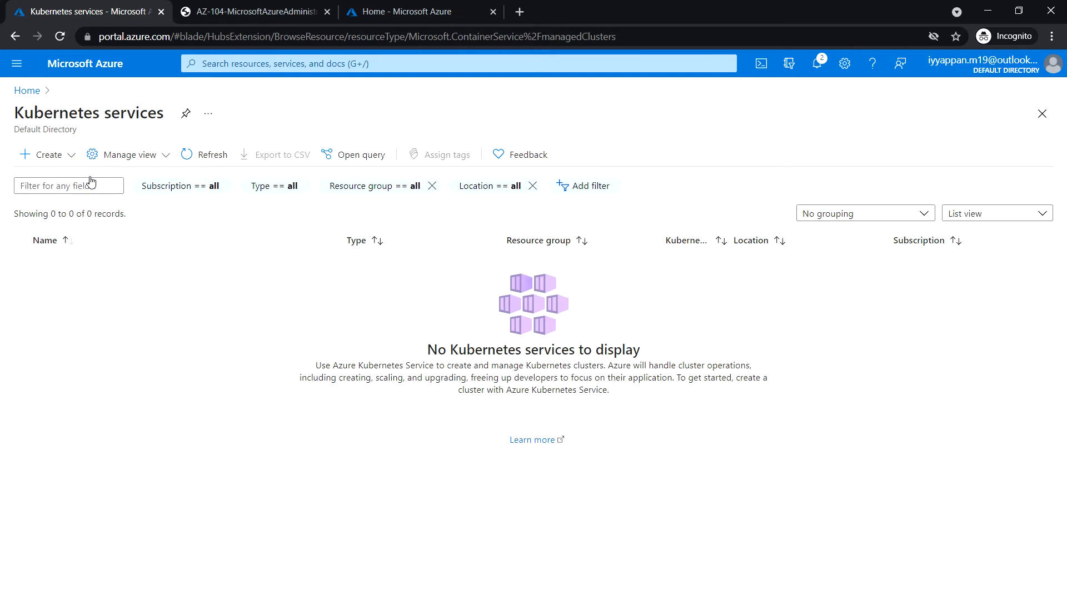
- Start a new Kubernetes cluster named az104-9c-aks1 in new resource group az104-09c-rg1
left_click(42, 154)
type("az104-09c-rg1")
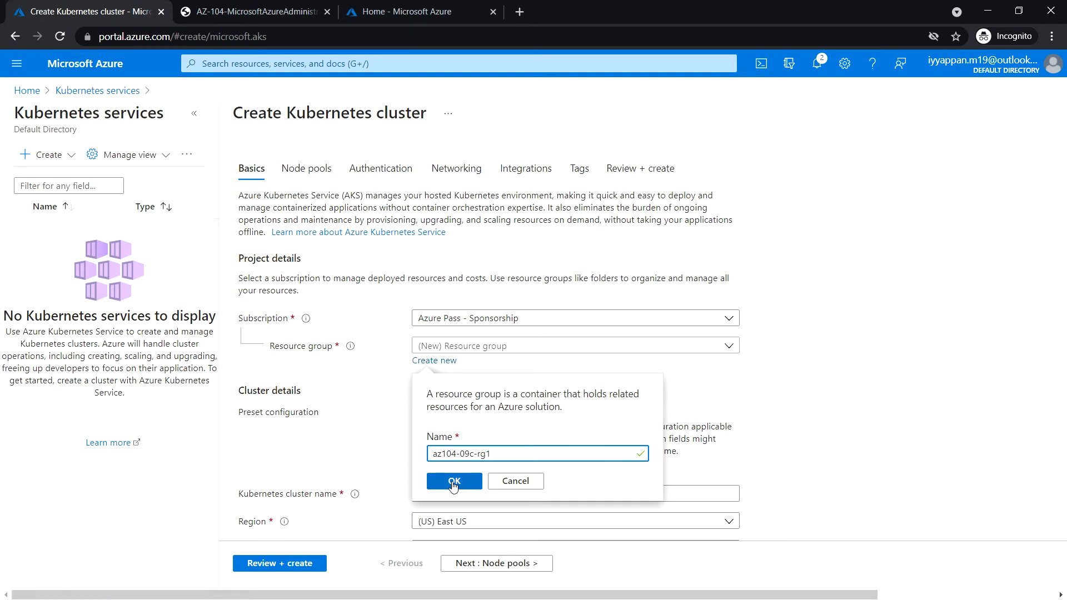
left_click(454, 481)
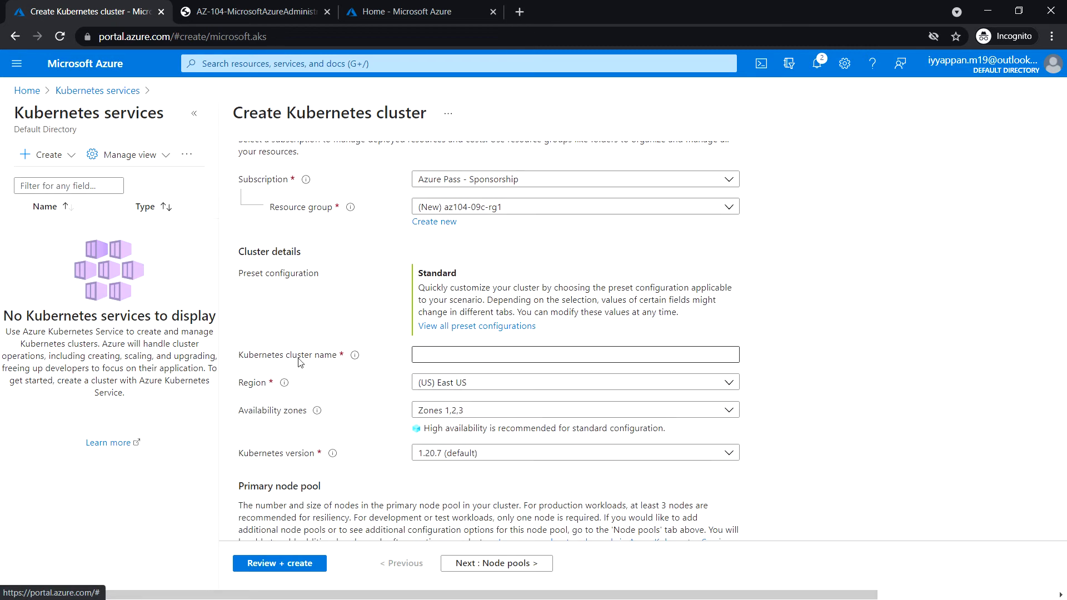
left_click(575, 353)
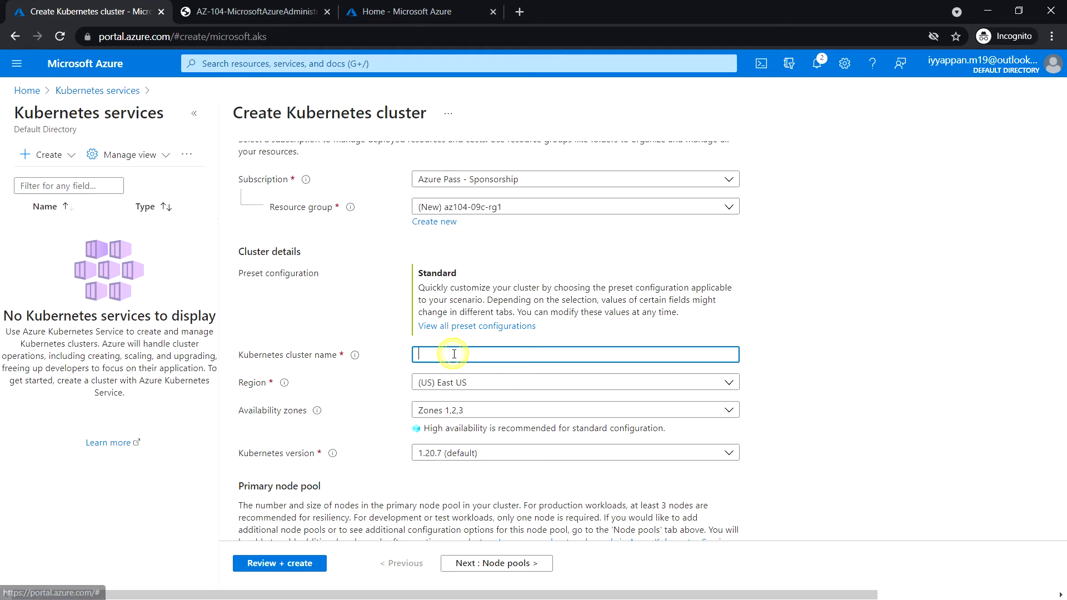
type("az104-")
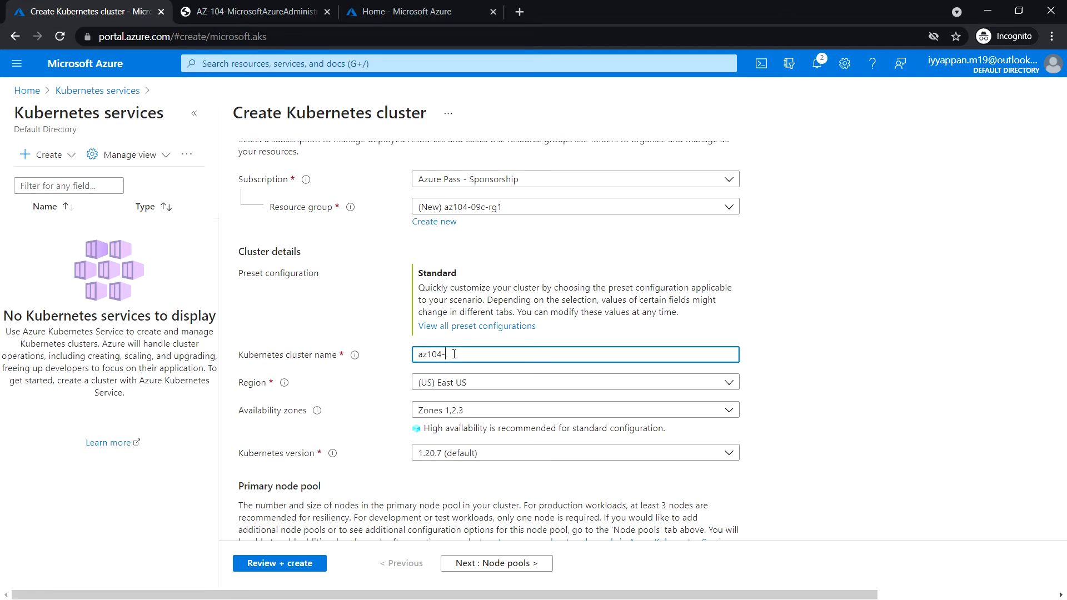
type("9c-a")
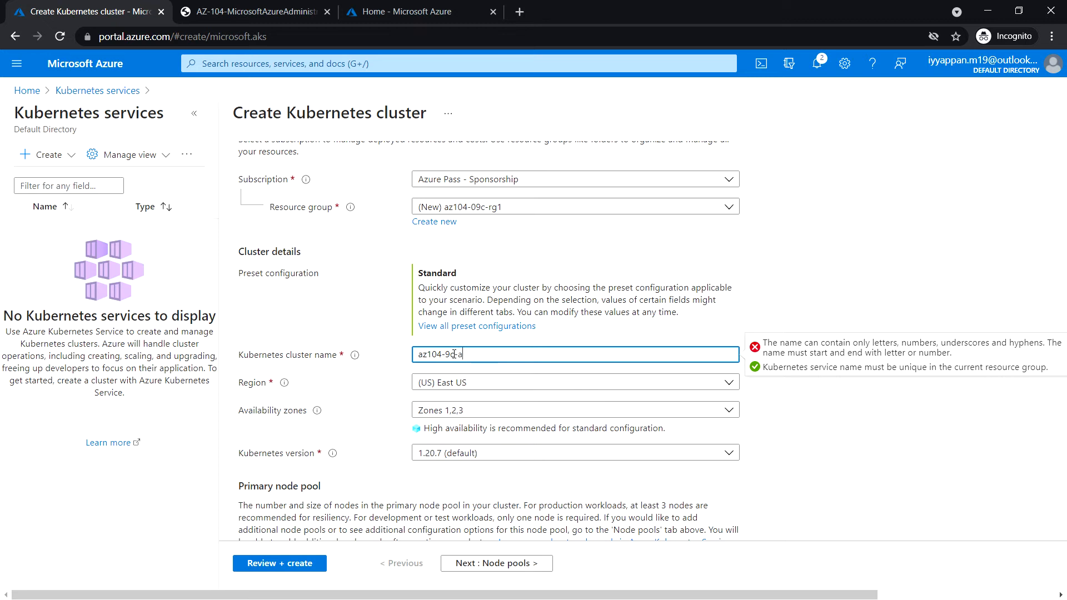
type("ks")
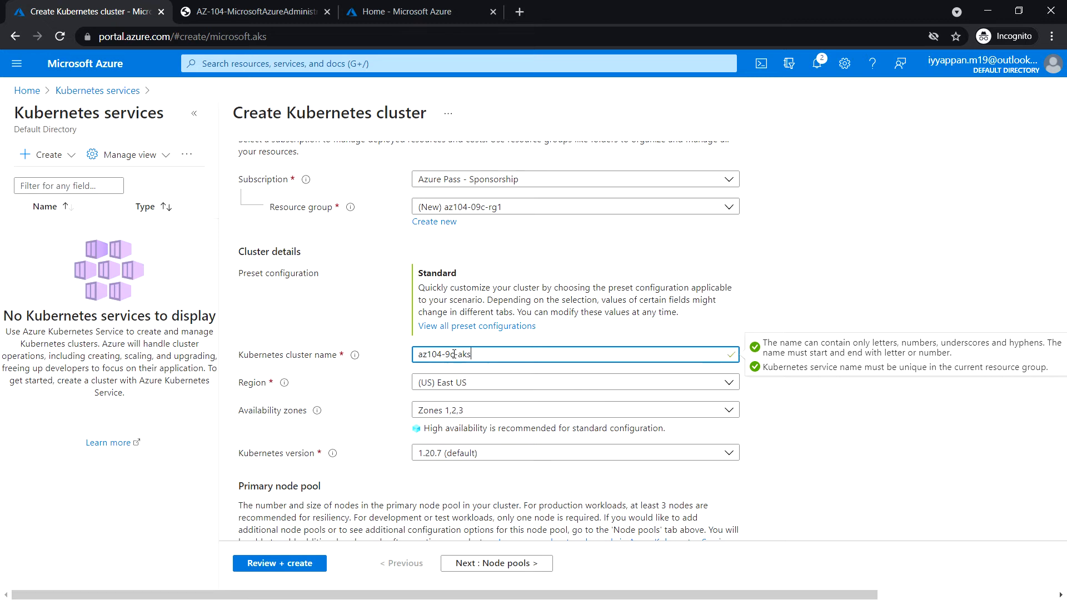
type("1")
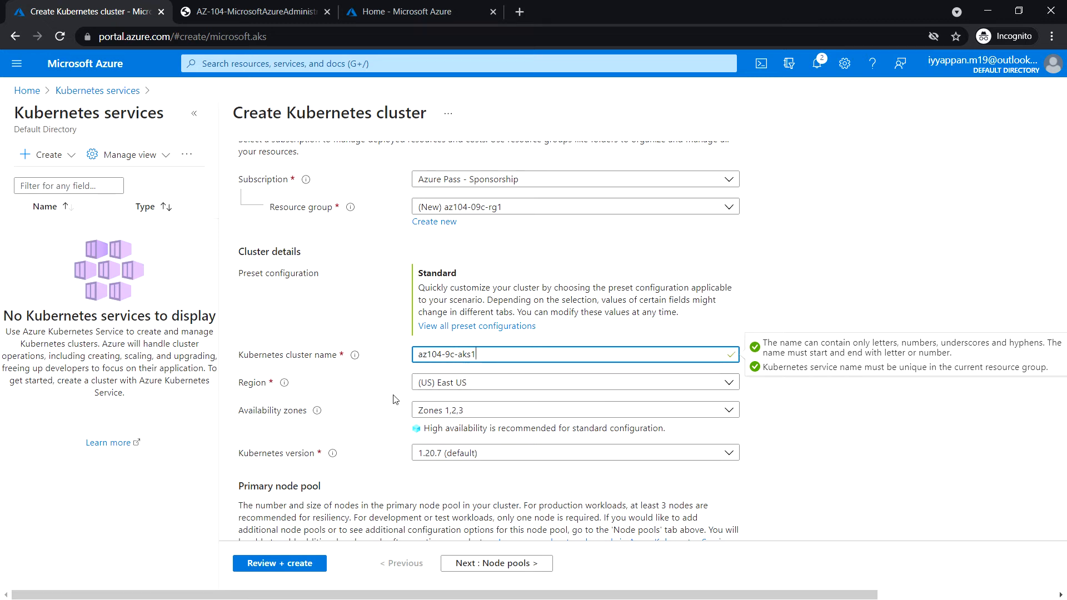
mouse_move(292, 405)
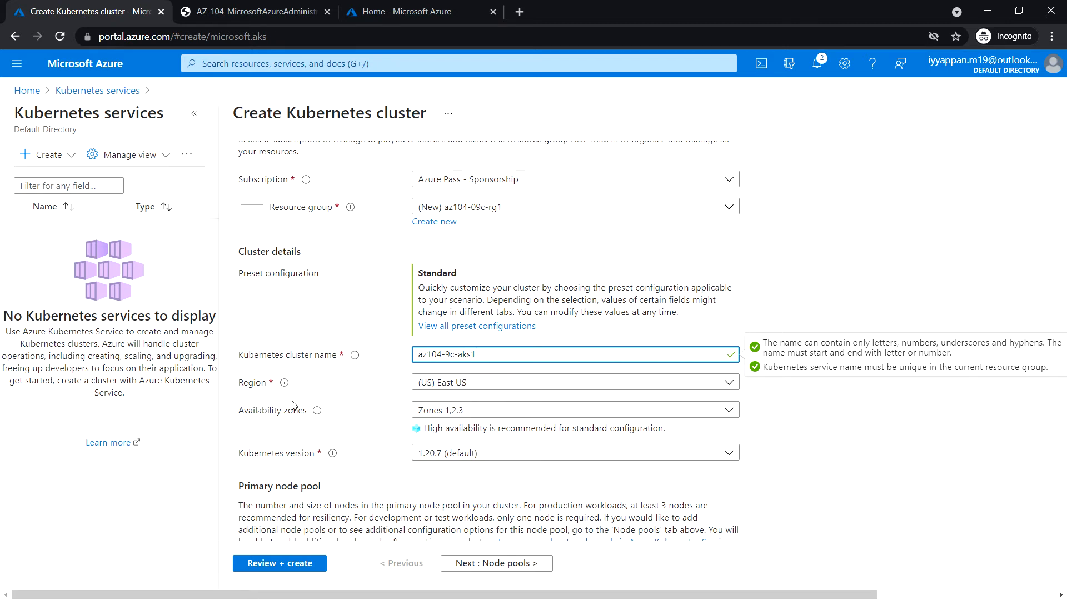
mouse_move(527, 409)
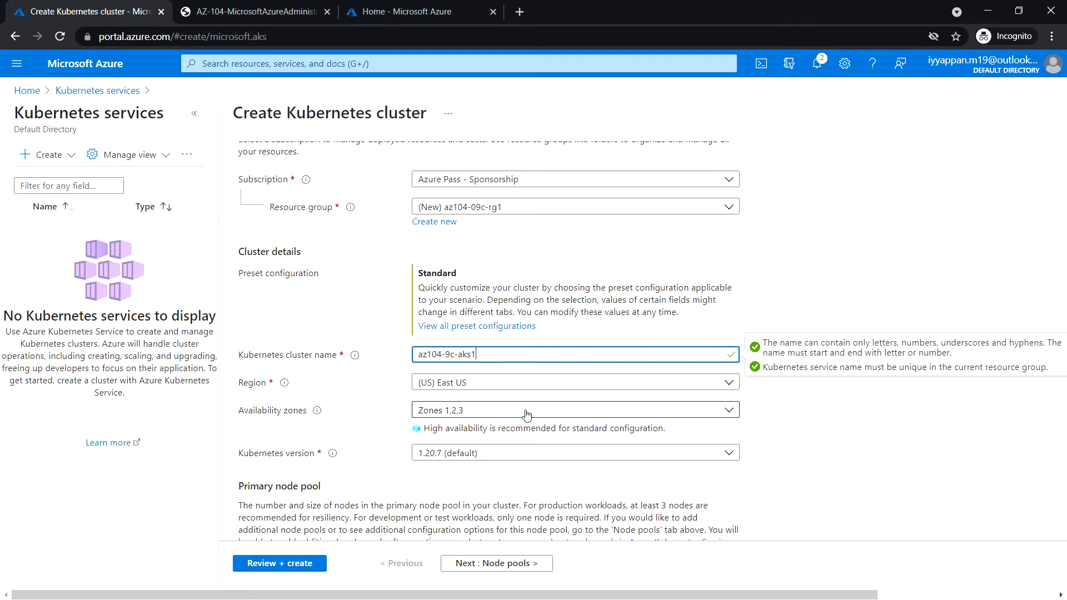
- Set the cluster's availability zones to None and review the rest of the Basics settings
left_click(424, 430)
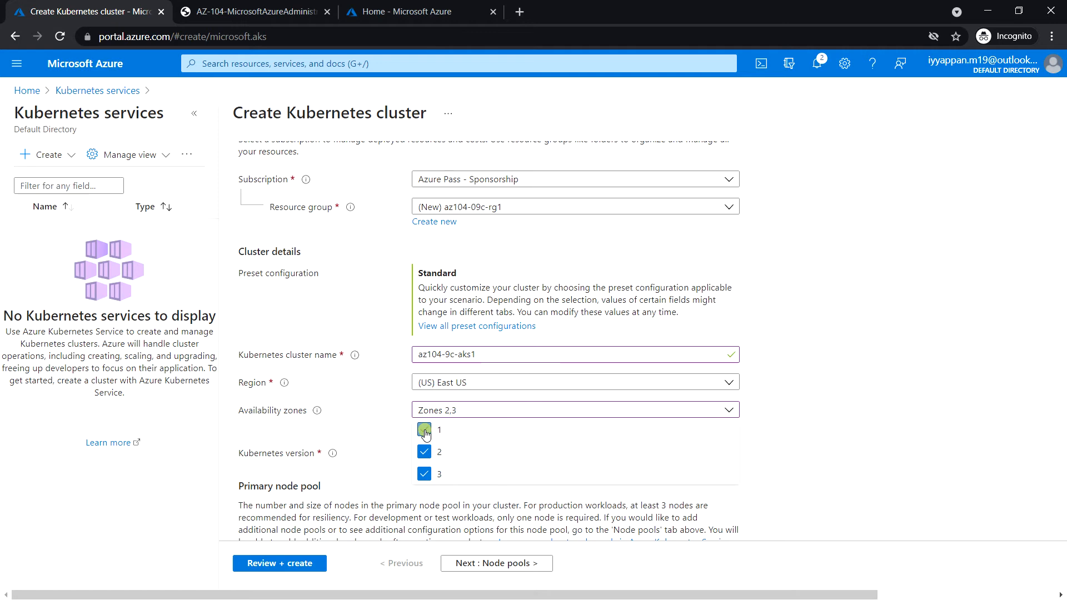
left_click(423, 430)
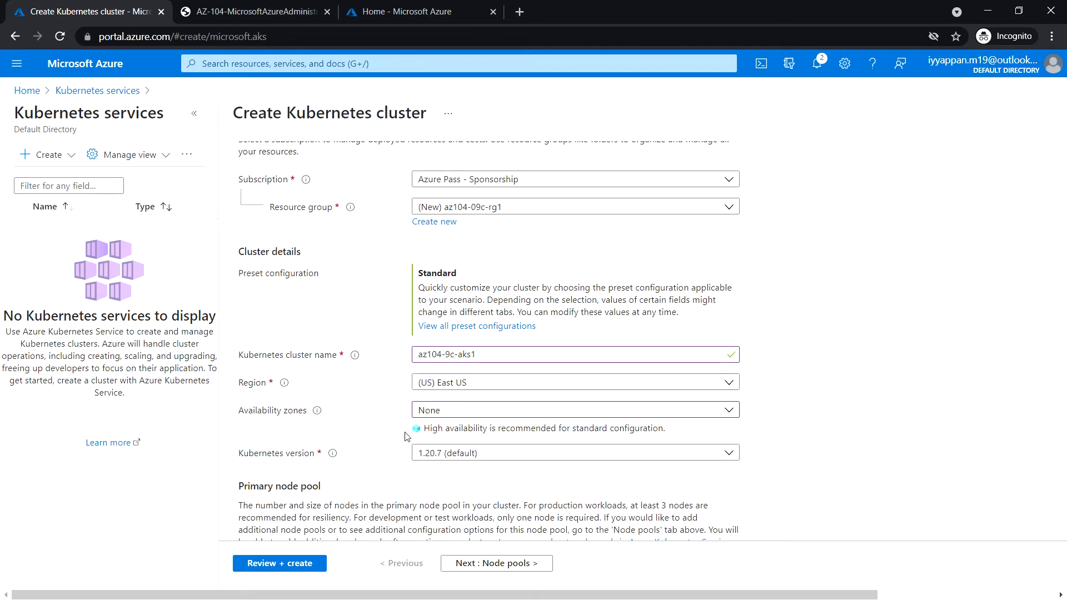
scroll("down", 3)
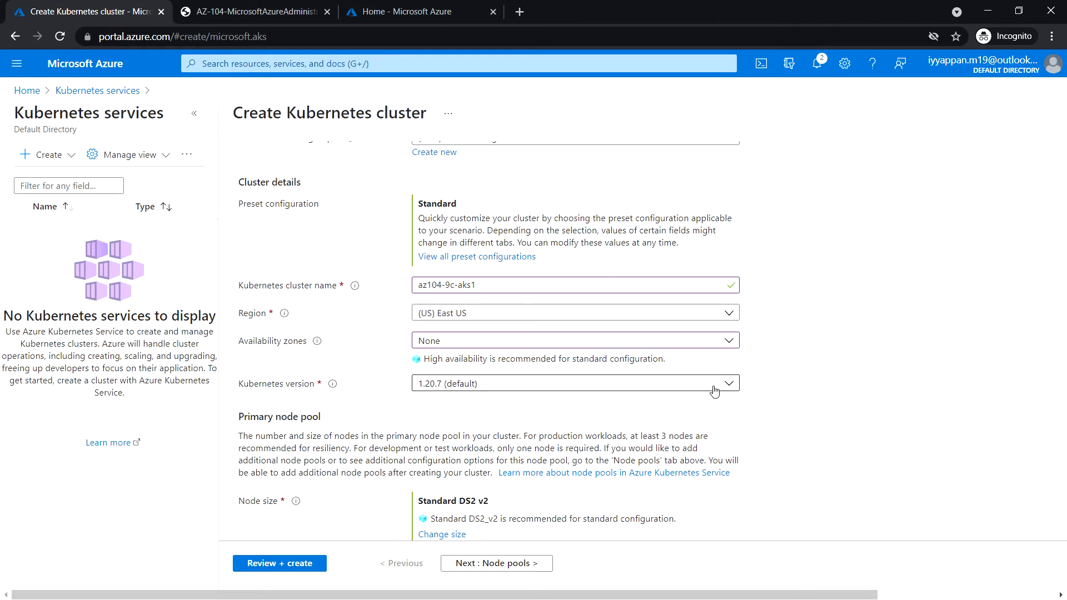
scroll("down", 3)
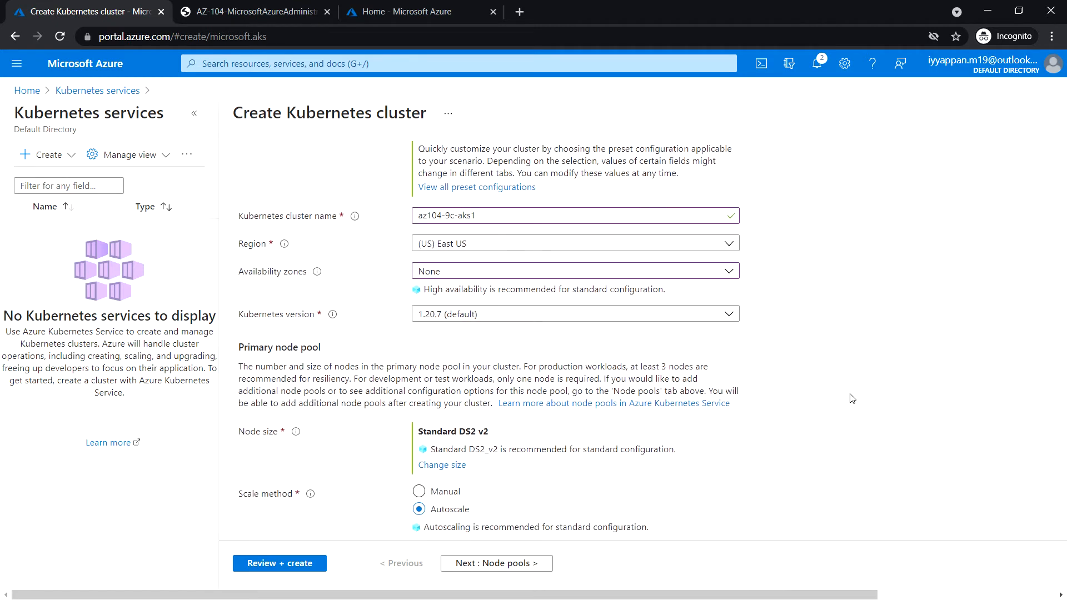
scroll("down", 3)
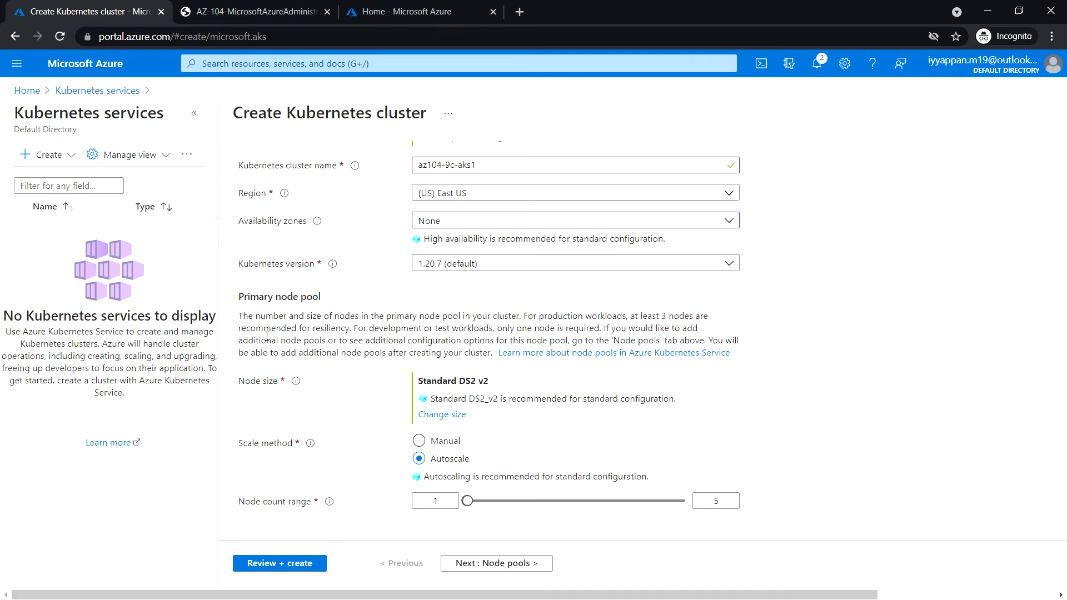
mouse_move(246, 382)
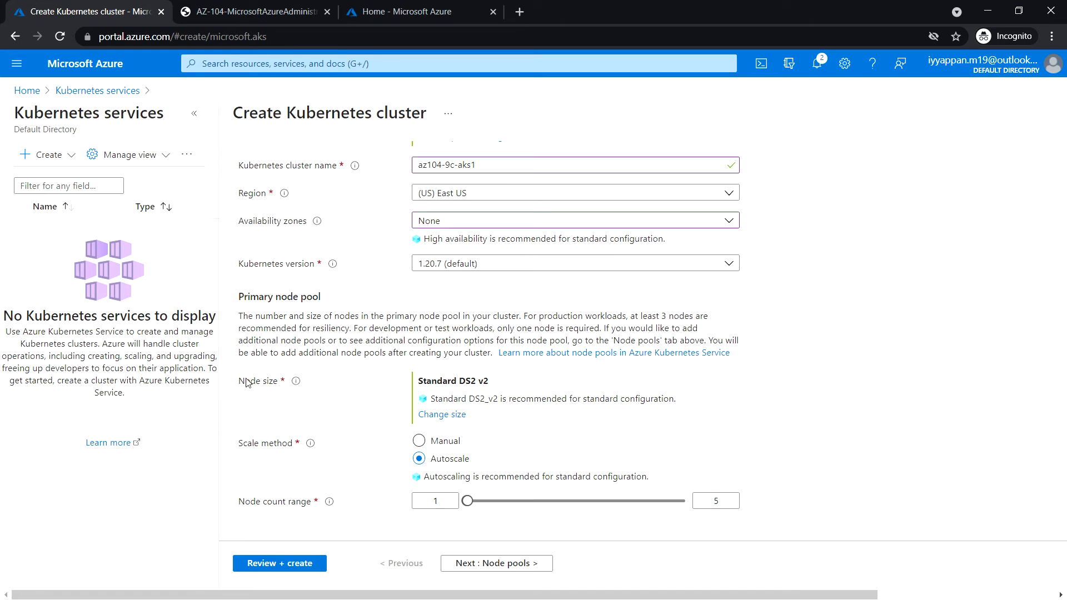
mouse_move(269, 518)
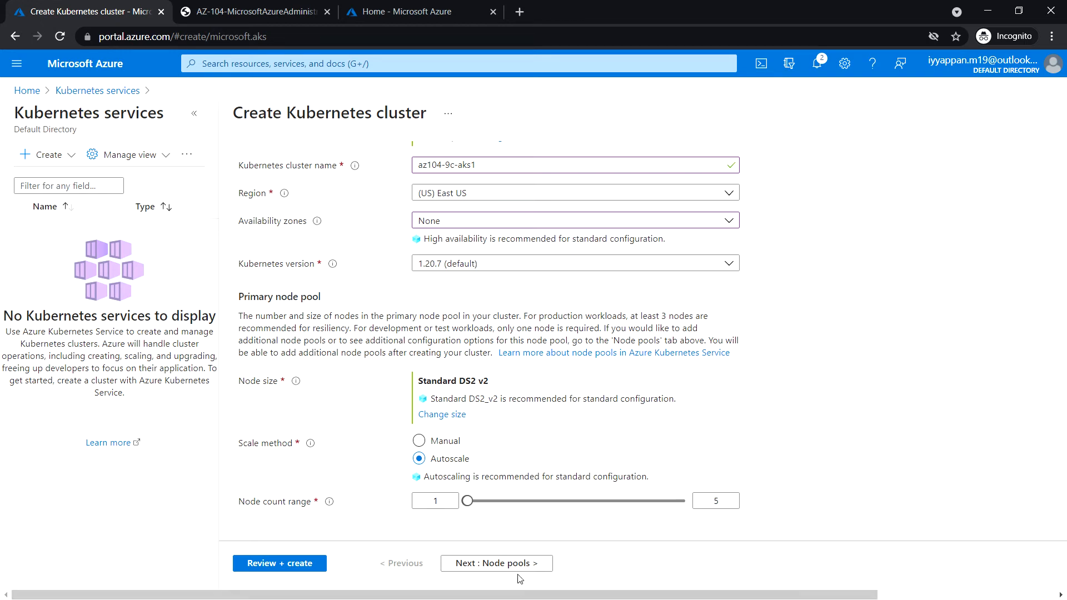
- Move to the Node pools settings, leaving virtual nodes off and VM scale sets on
left_click(496, 562)
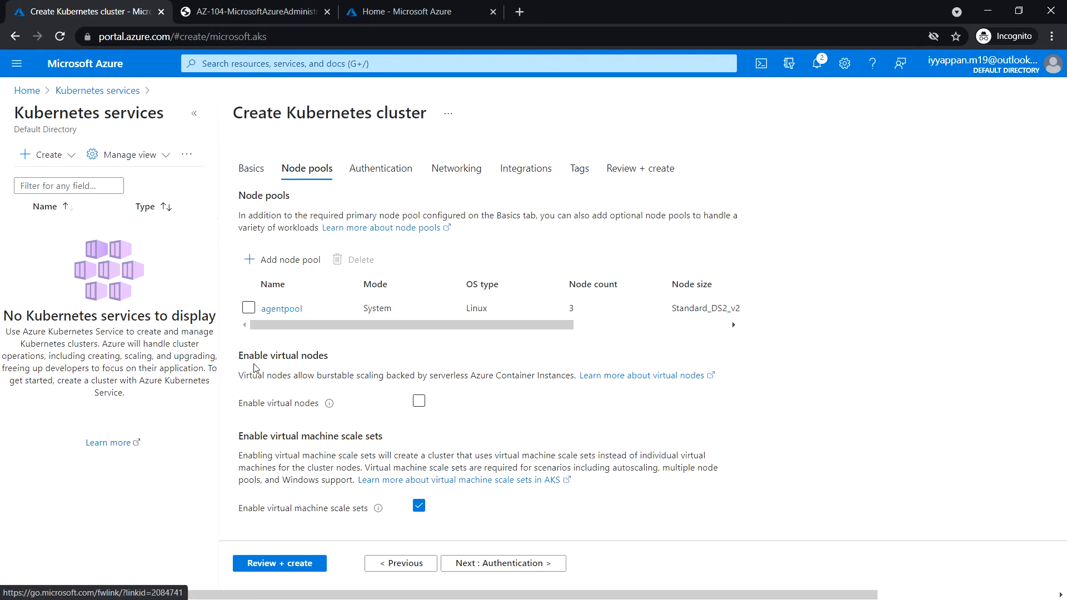
mouse_move(329, 362)
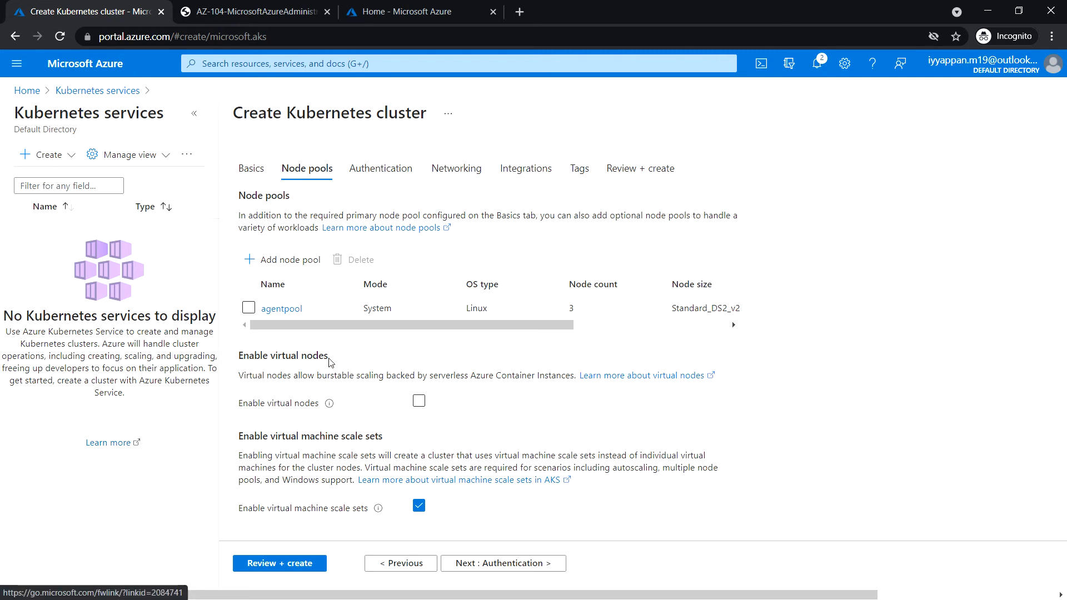
mouse_move(474, 413)
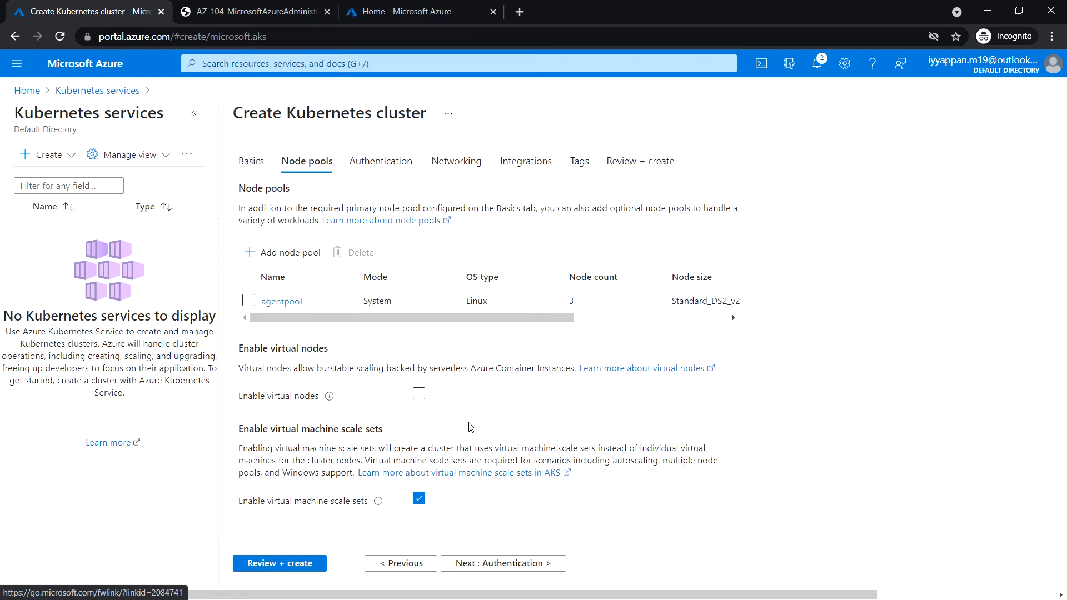
mouse_move(343, 512)
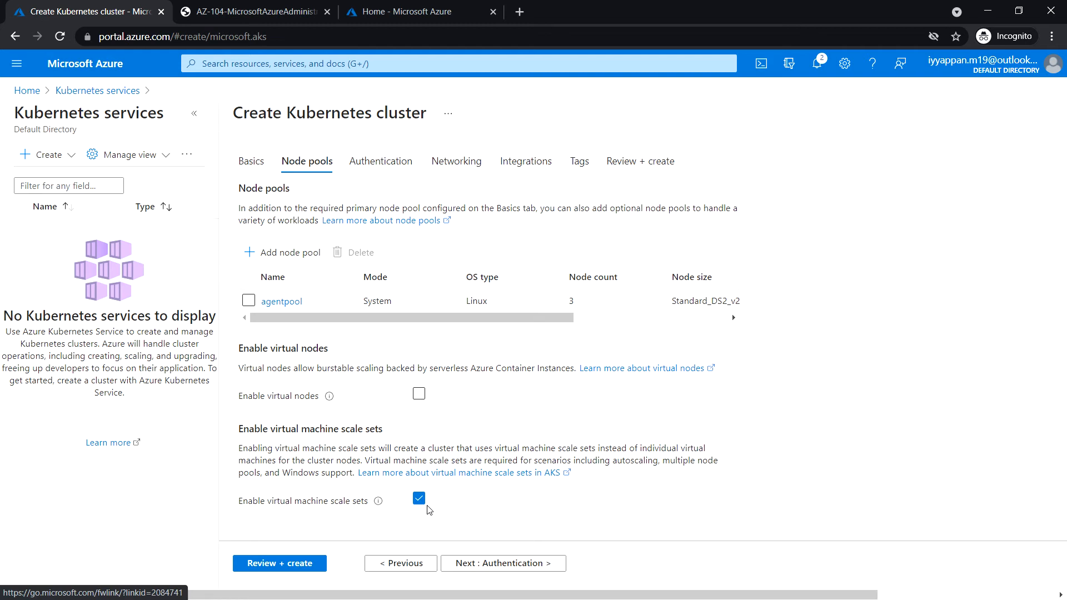
mouse_move(508, 486)
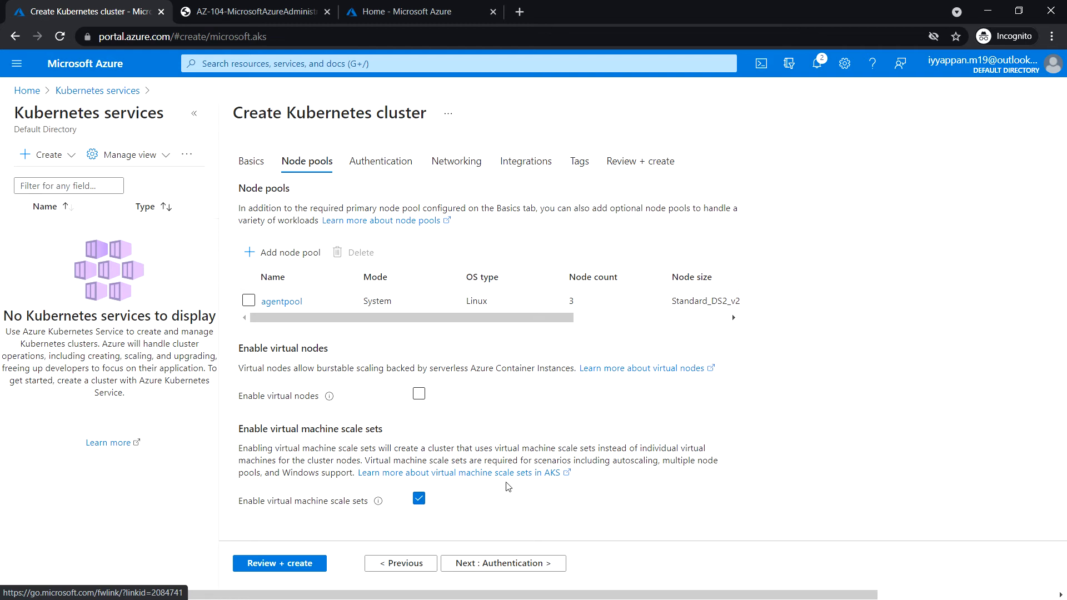
mouse_move(524, 579)
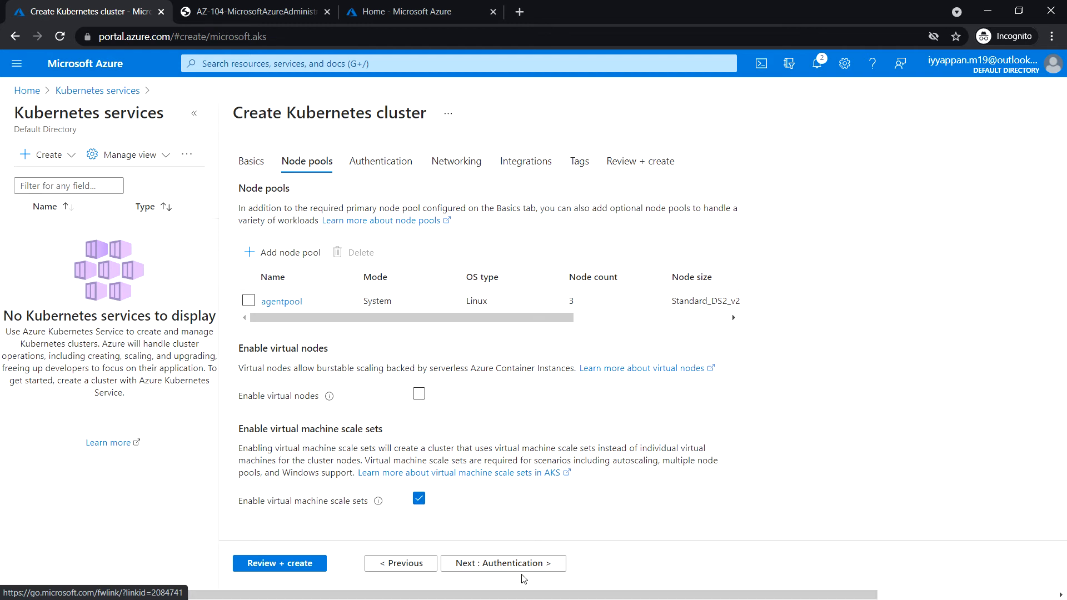
- Move to the Authentication settings, keeping system-assigned managed identity and RBAC enabled
left_click(502, 562)
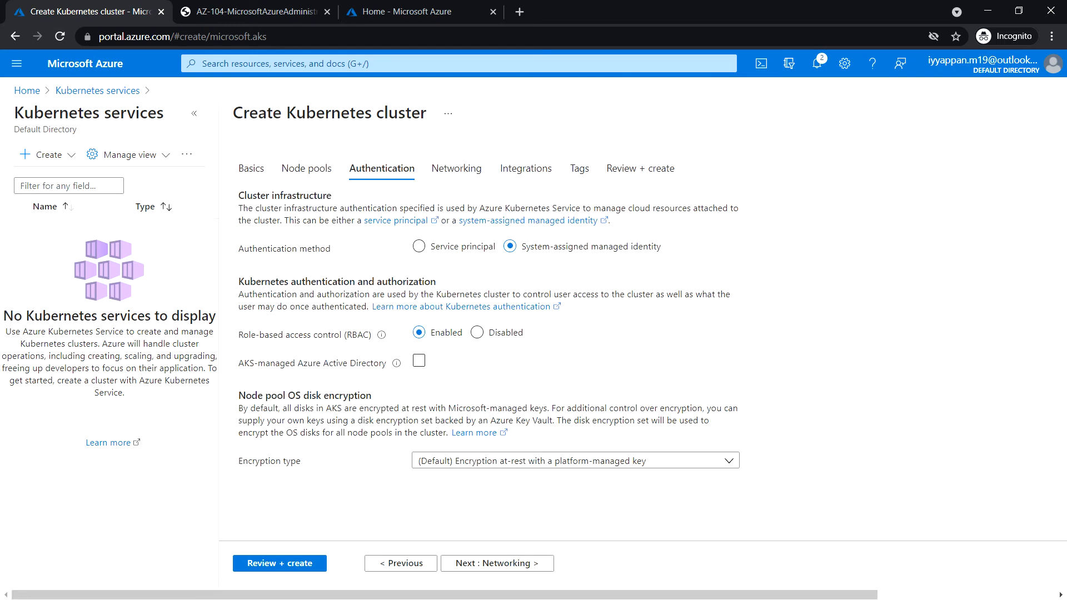
mouse_move(298, 253)
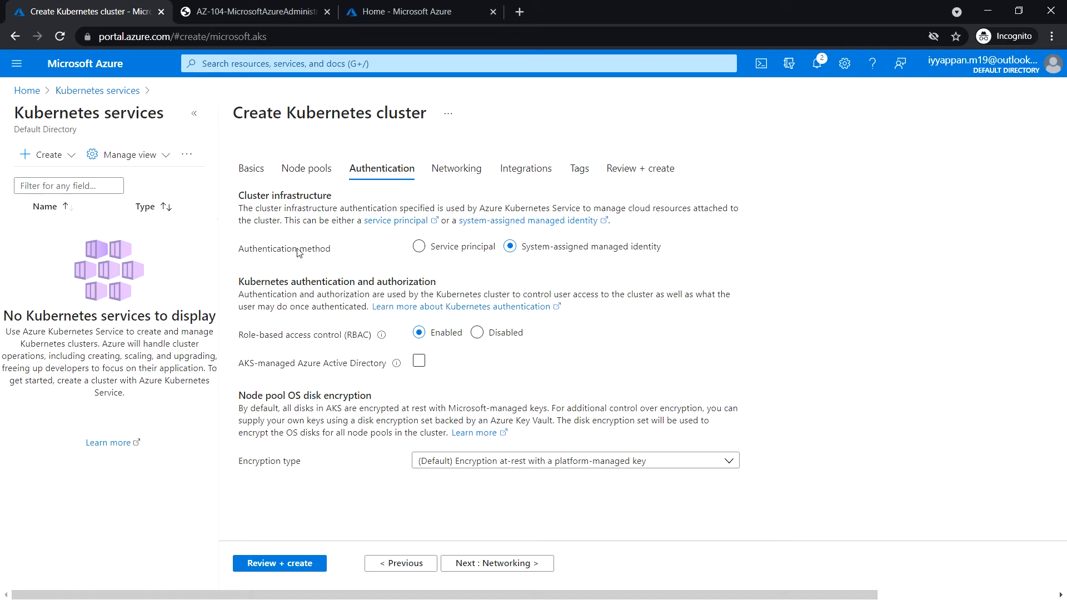
mouse_move(514, 264)
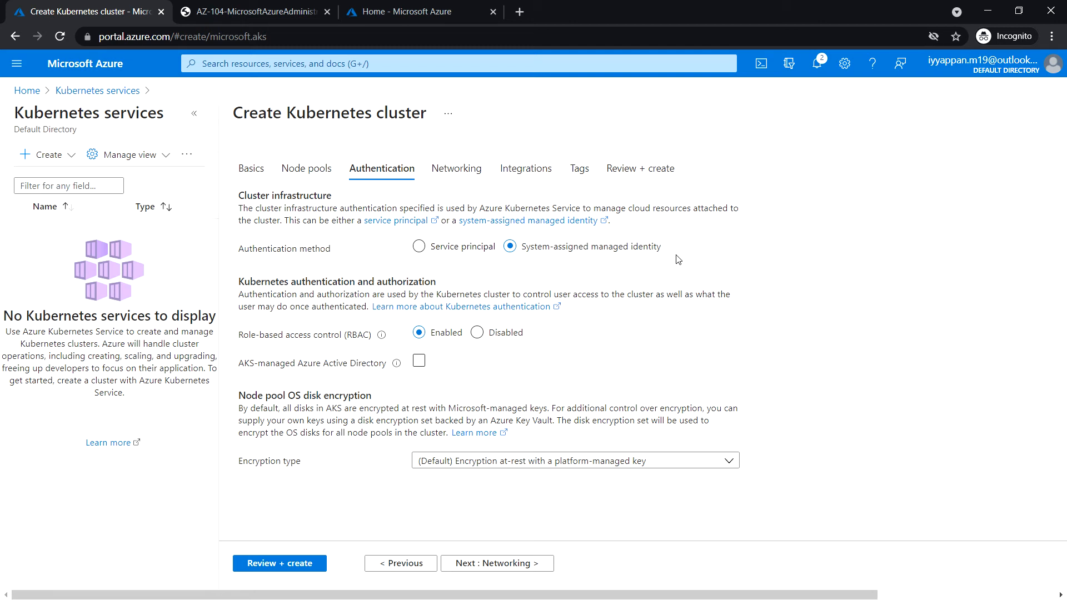
mouse_move(557, 336)
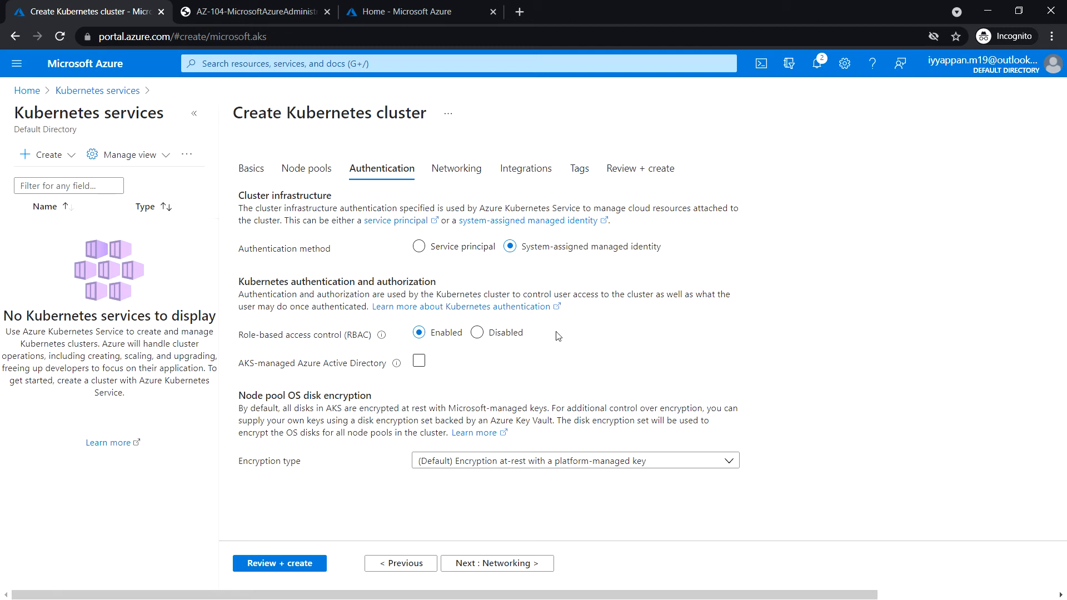
mouse_move(563, 569)
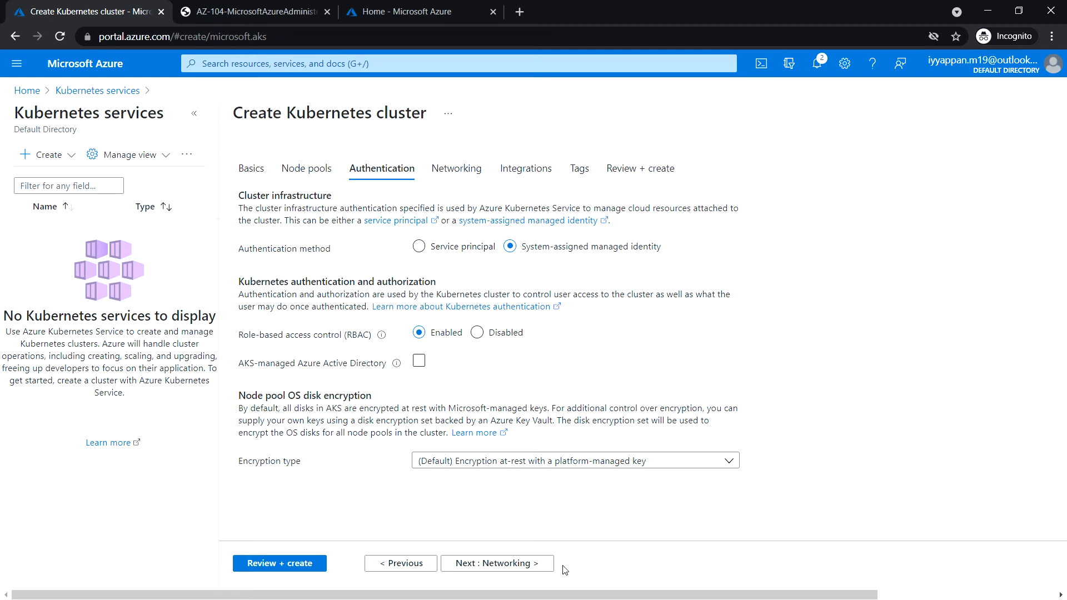
- On the Networking settings keep Kubenet and replace the DNS name prefix with acomputerguru
left_click(496, 562)
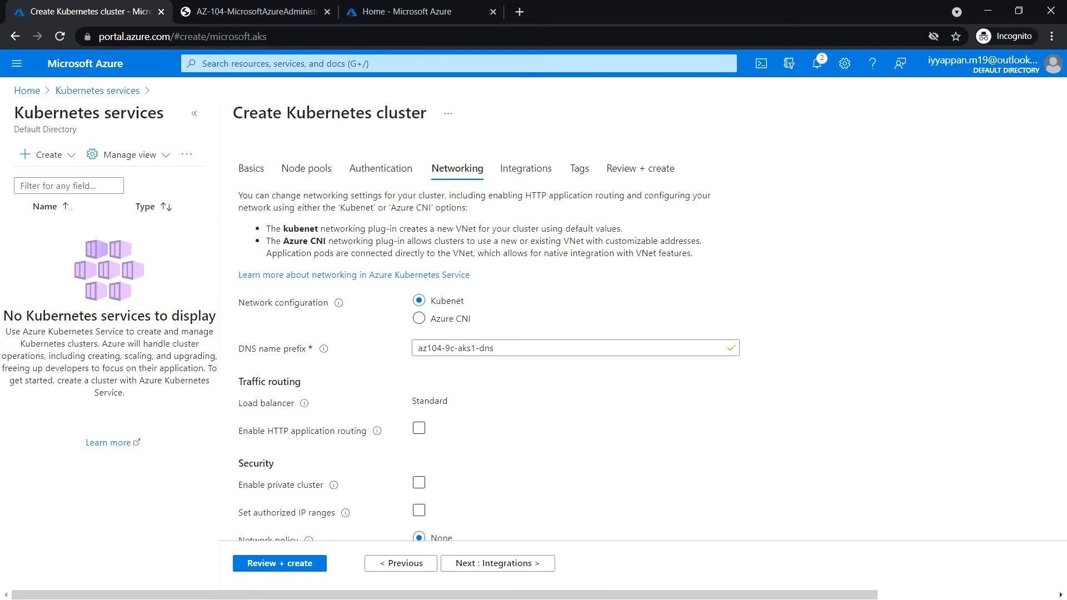
mouse_move(311, 324)
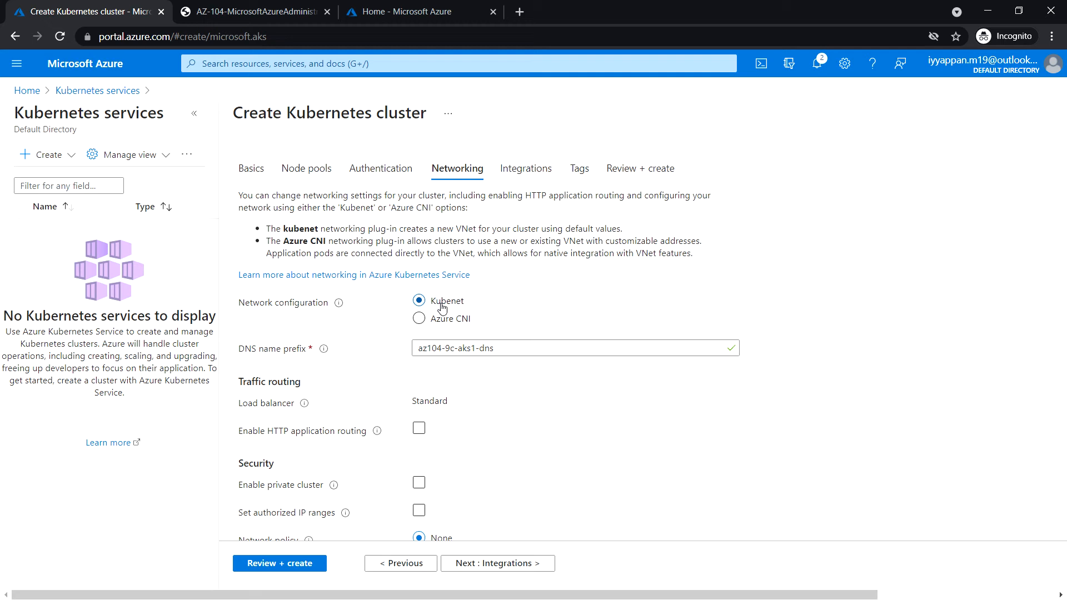
mouse_move(501, 310)
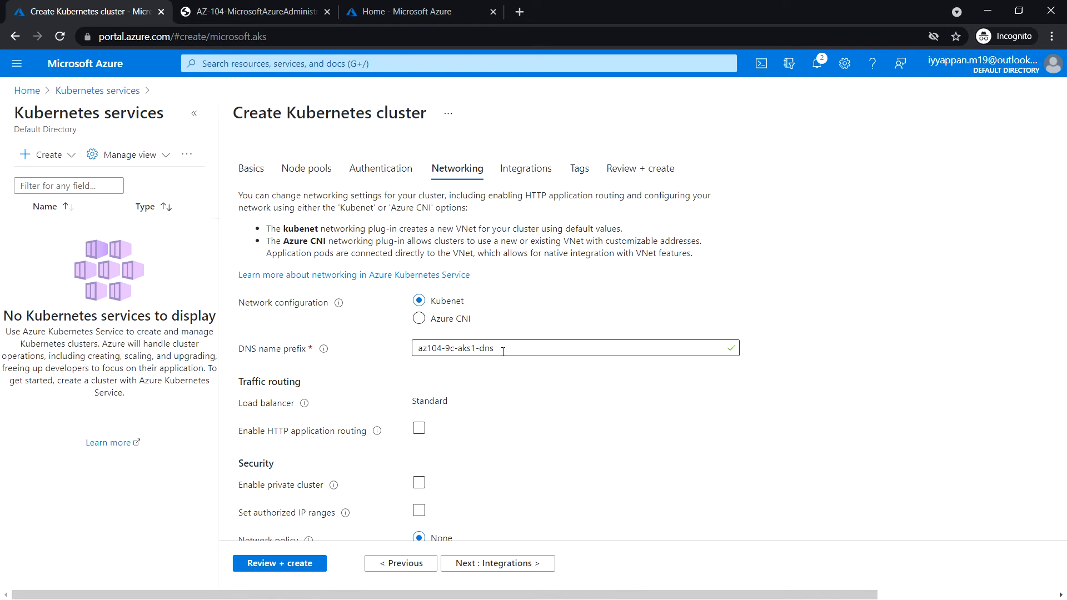
triple_click(461, 348)
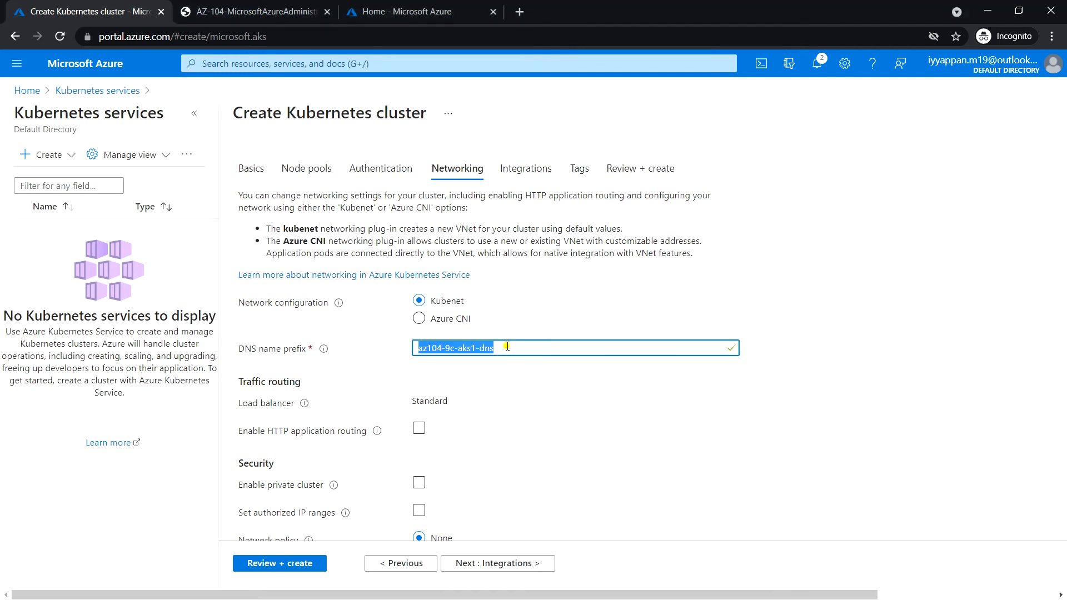
type("a")
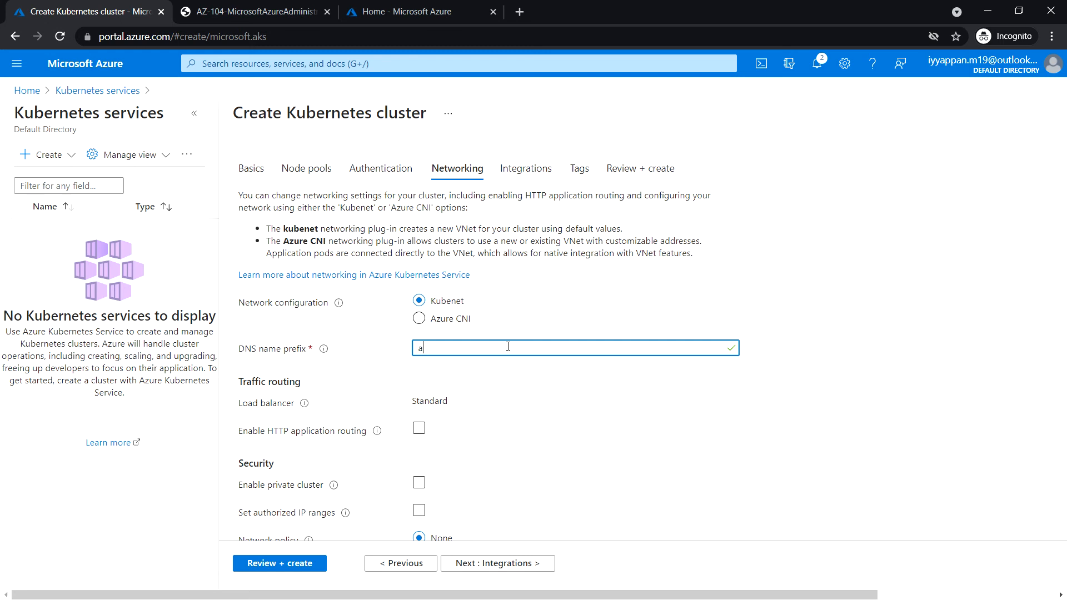
type("computerguru")
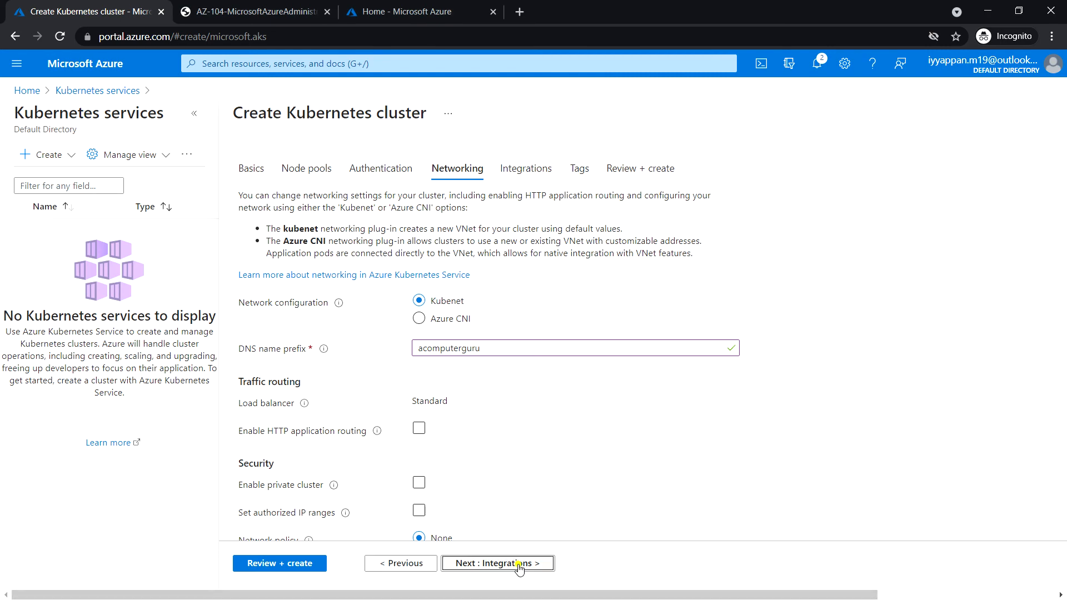
- On the Integrations settings set Container monitoring to Disabled
left_click(498, 564)
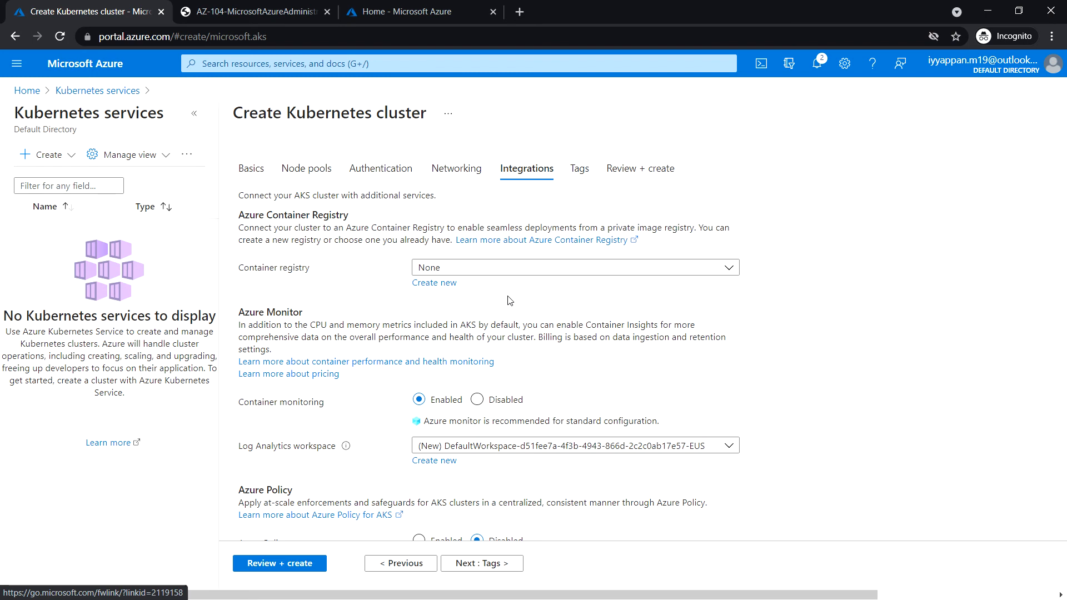
mouse_move(377, 405)
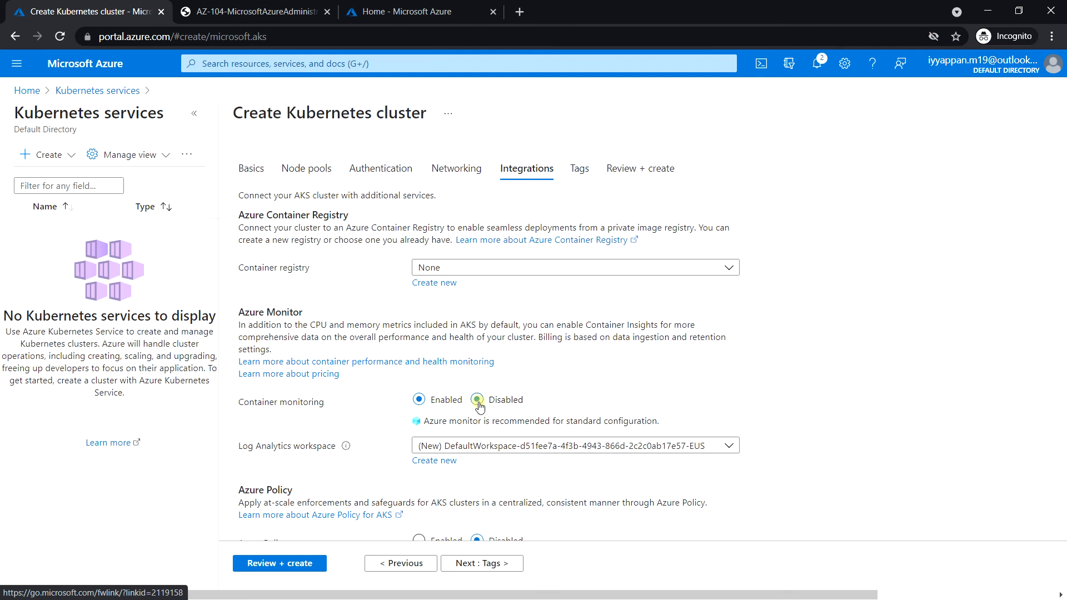
left_click(477, 399)
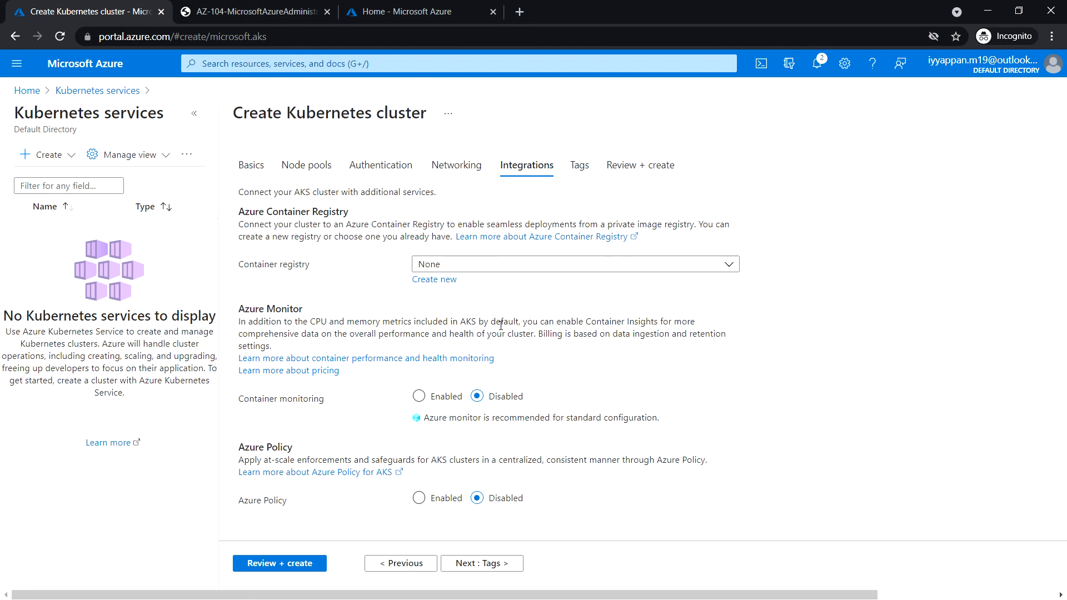
mouse_move(279, 563)
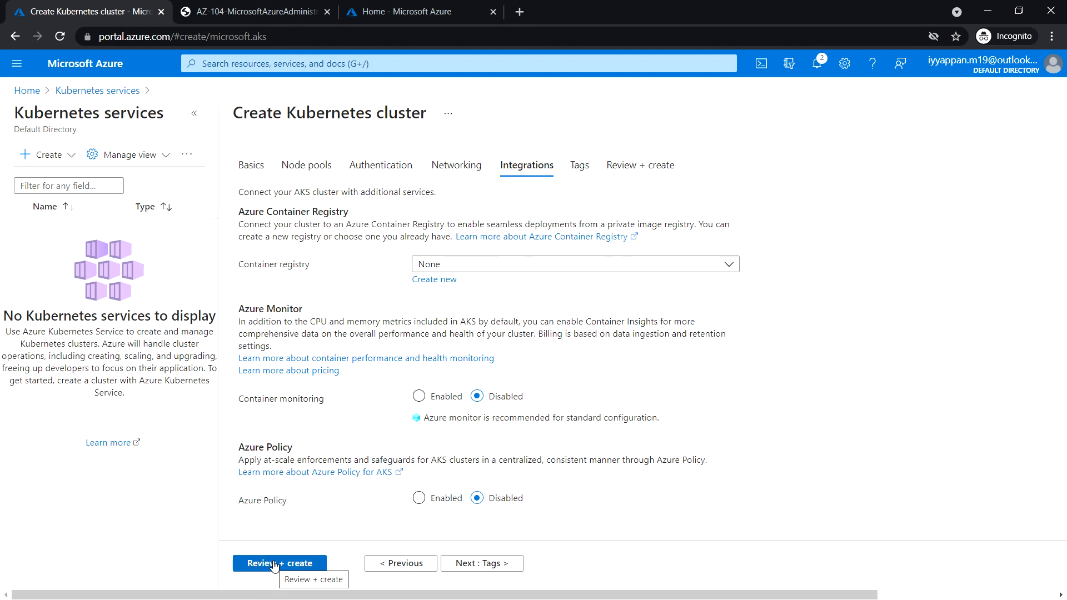
- Pass validation for az104-9c-aks1 and submit its creation into resource group az104-09c-rg1
left_click(279, 563)
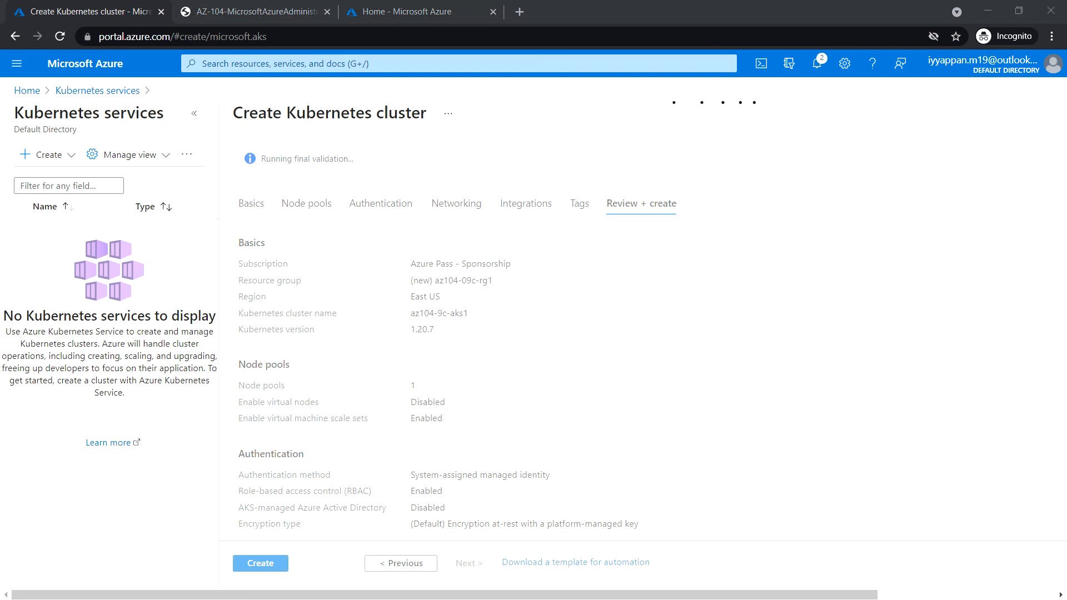
left_click(260, 562)
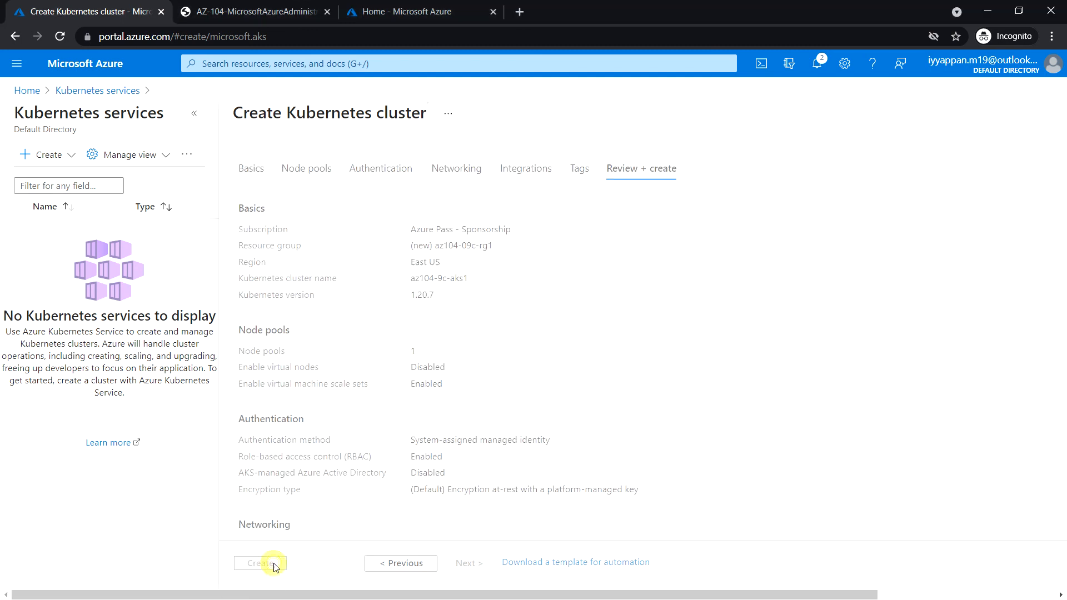
left_click(260, 562)
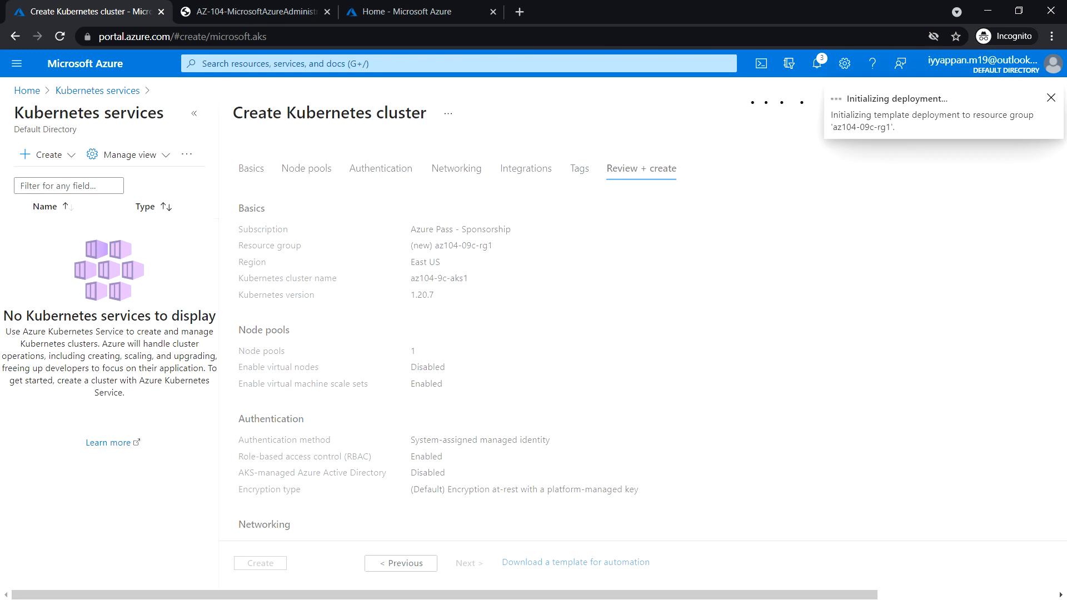